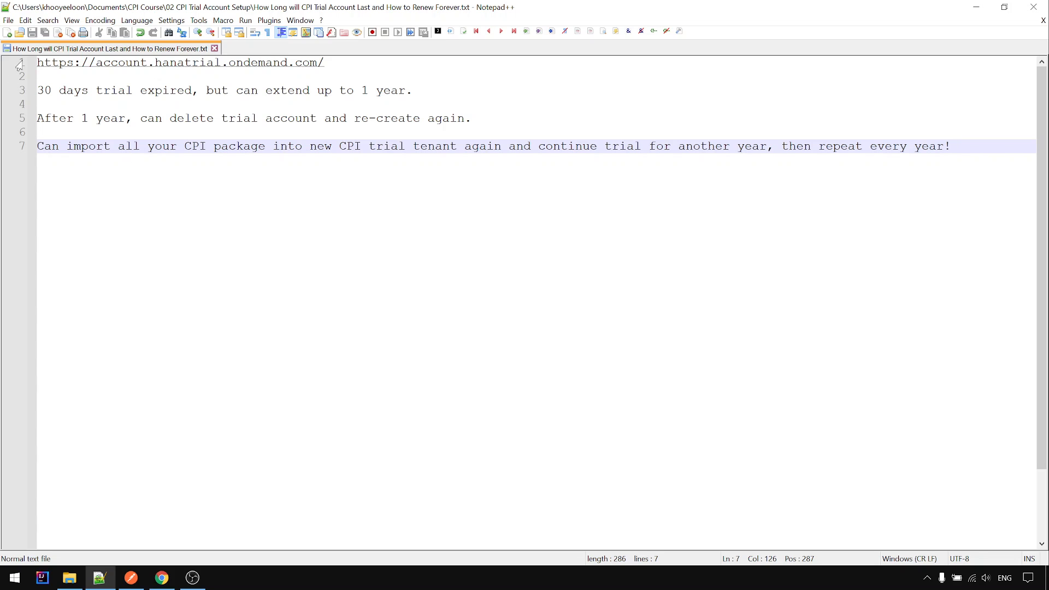
mouse_move(73, 48)
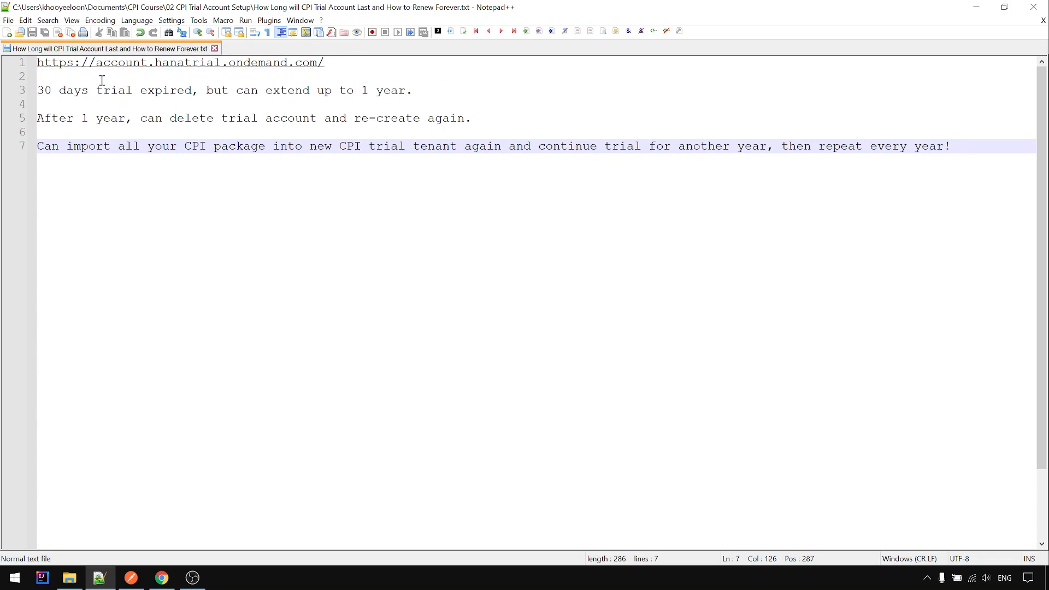
- Check the trial-period notice: 30 days to expiry, extendable to 365 days total
left_click(957, 145)
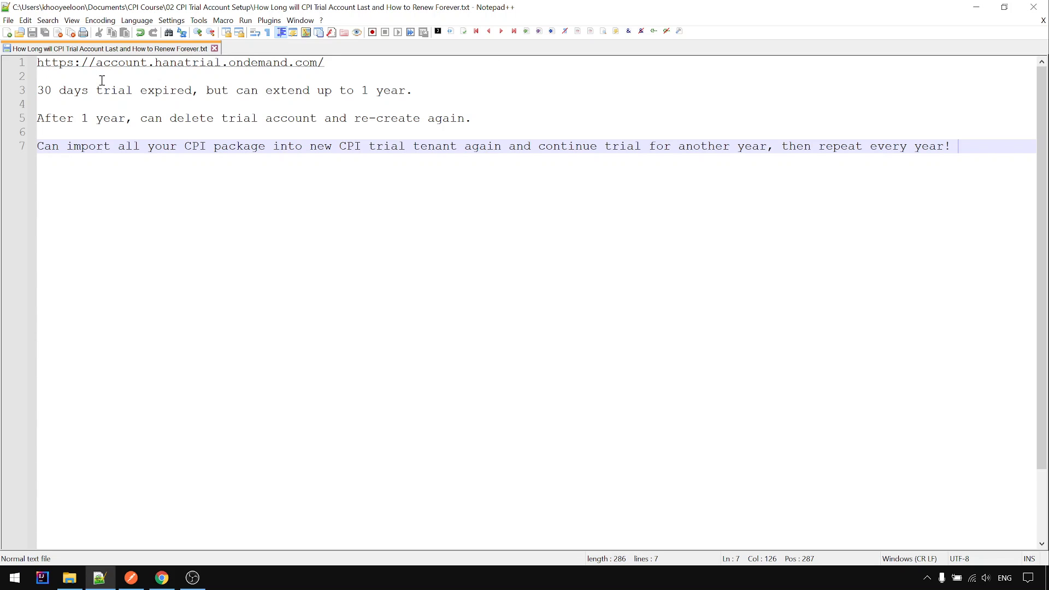
mouse_move(194, 53)
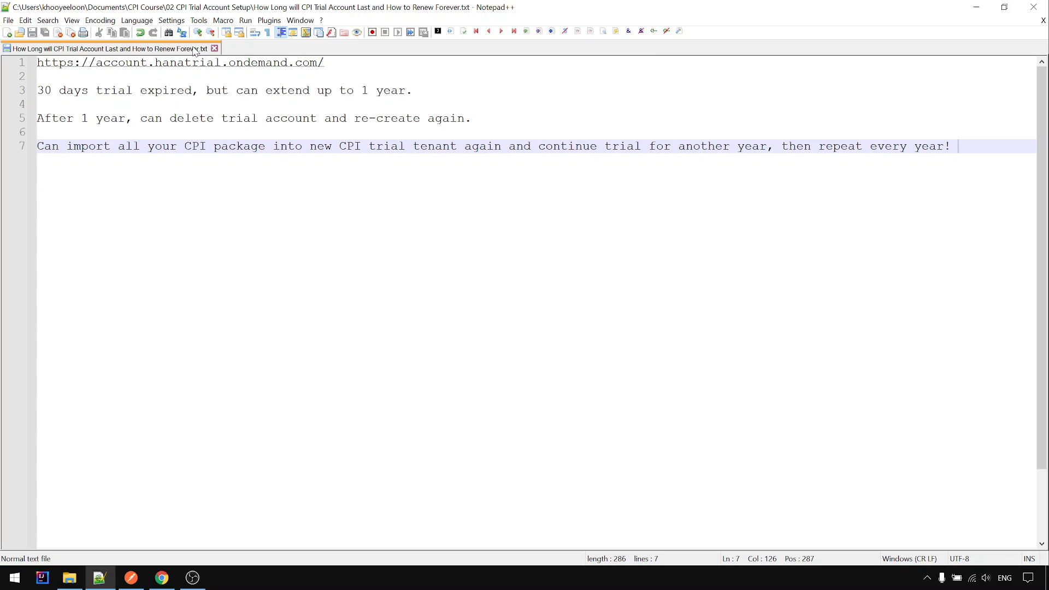
mouse_move(176, 108)
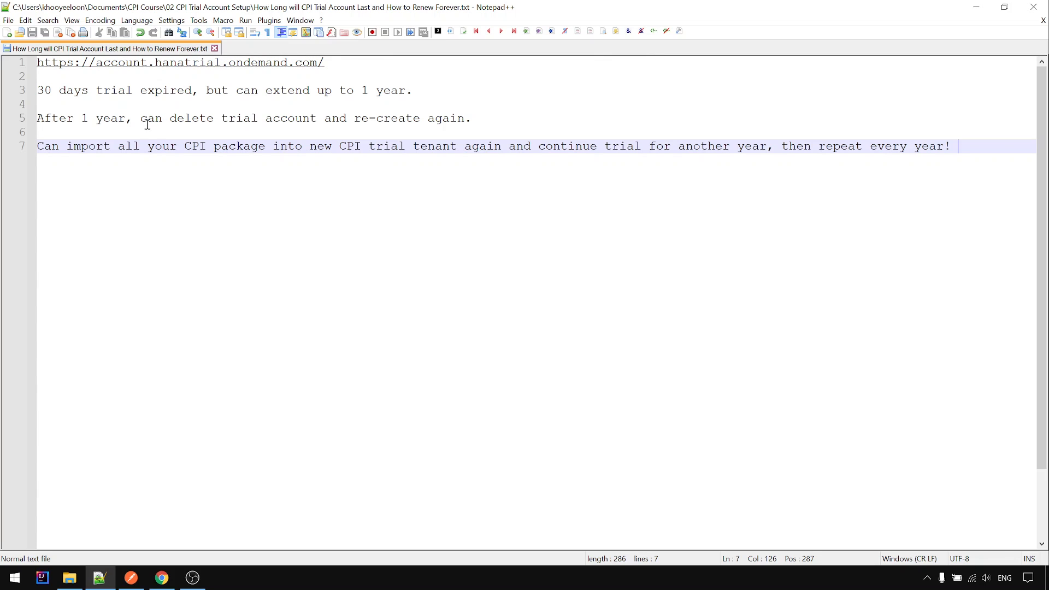
mouse_move(57, 145)
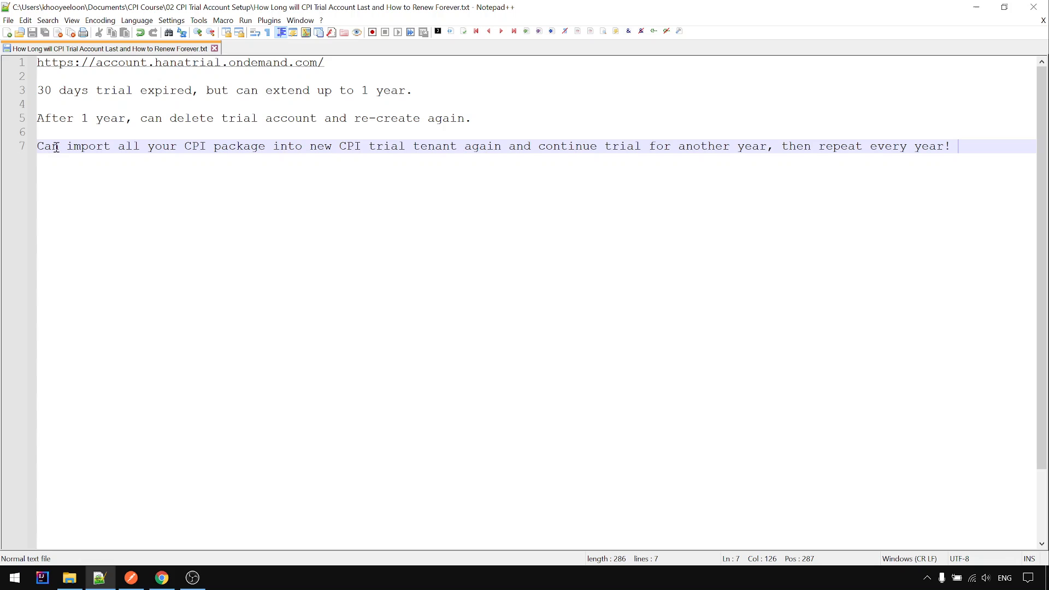
left_click(161, 577)
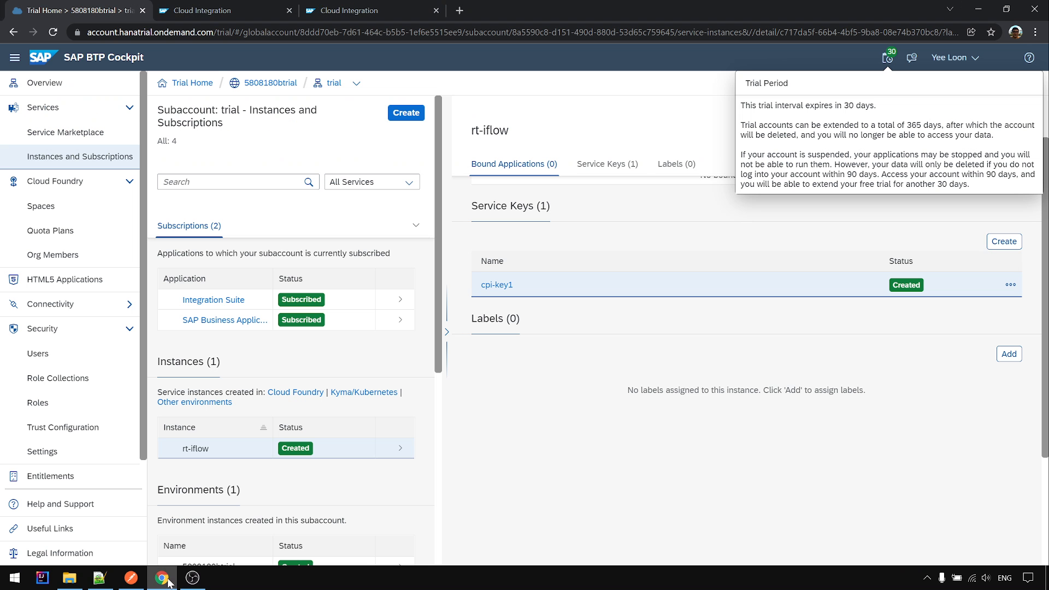
left_click(371, 10)
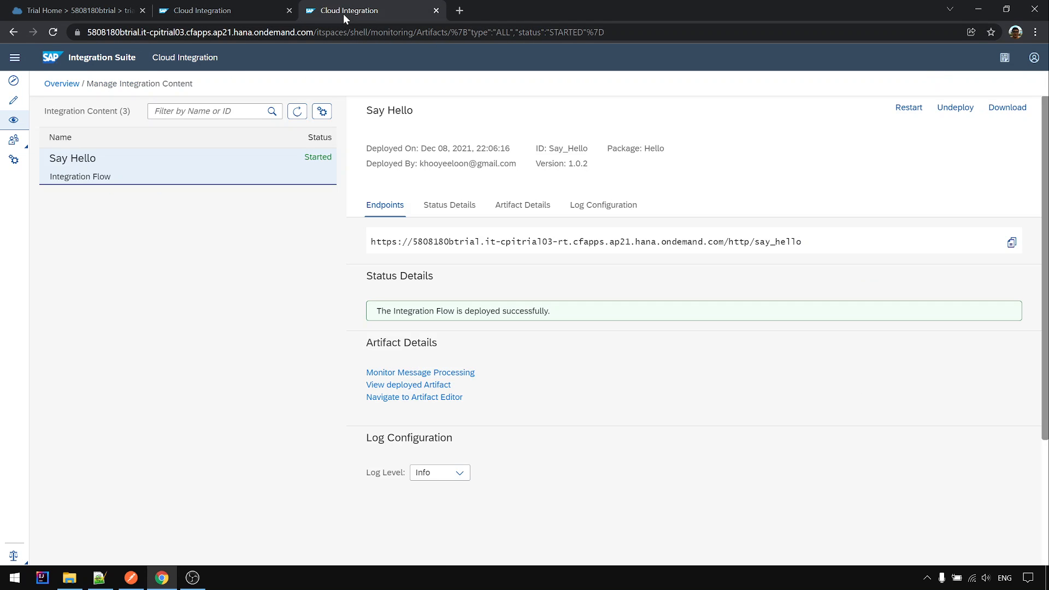
left_click(79, 10)
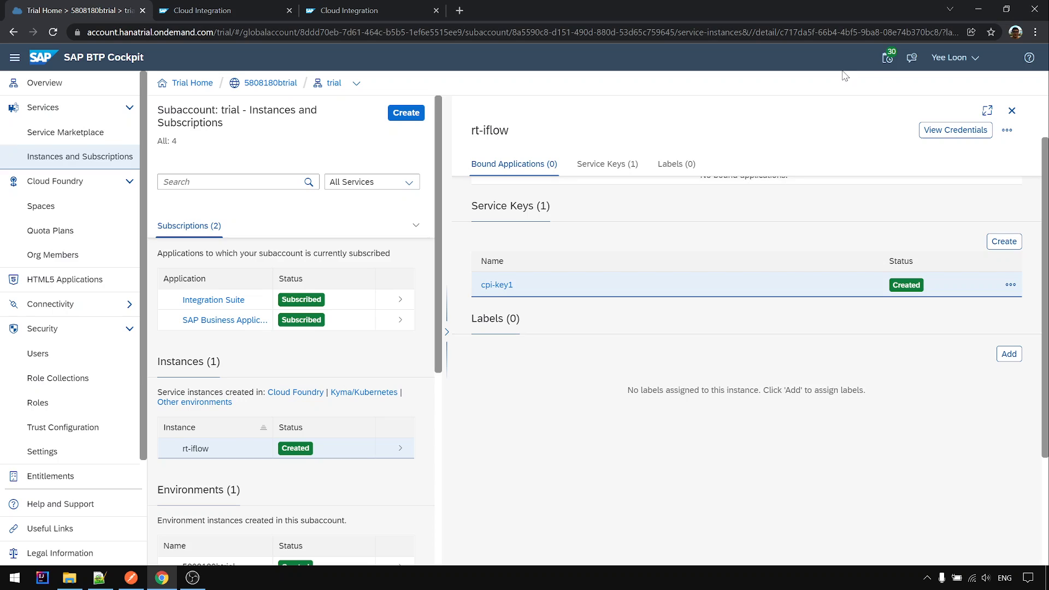
left_click(886, 57)
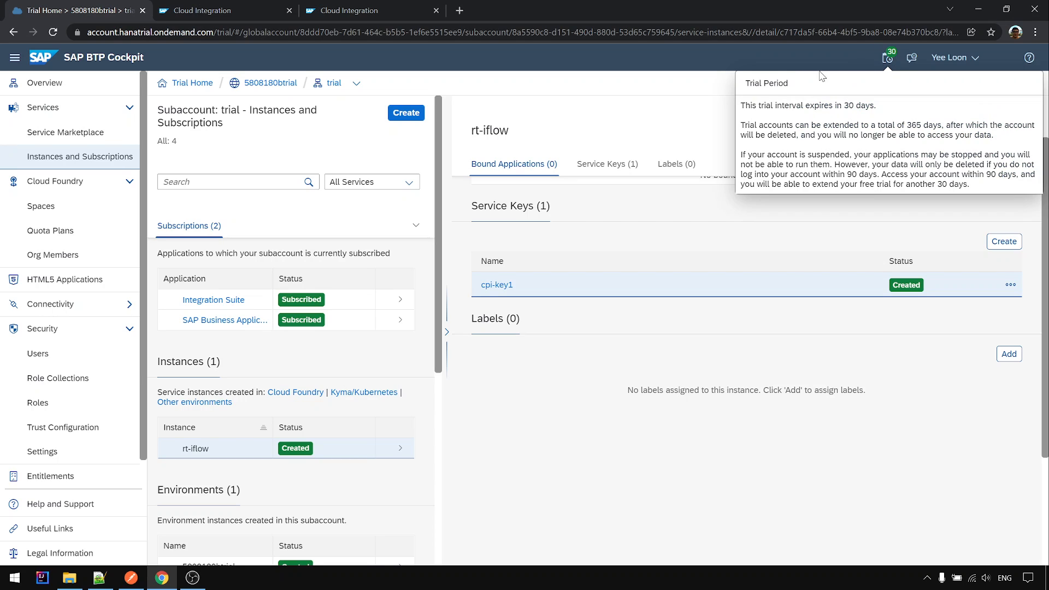
mouse_move(738, 114)
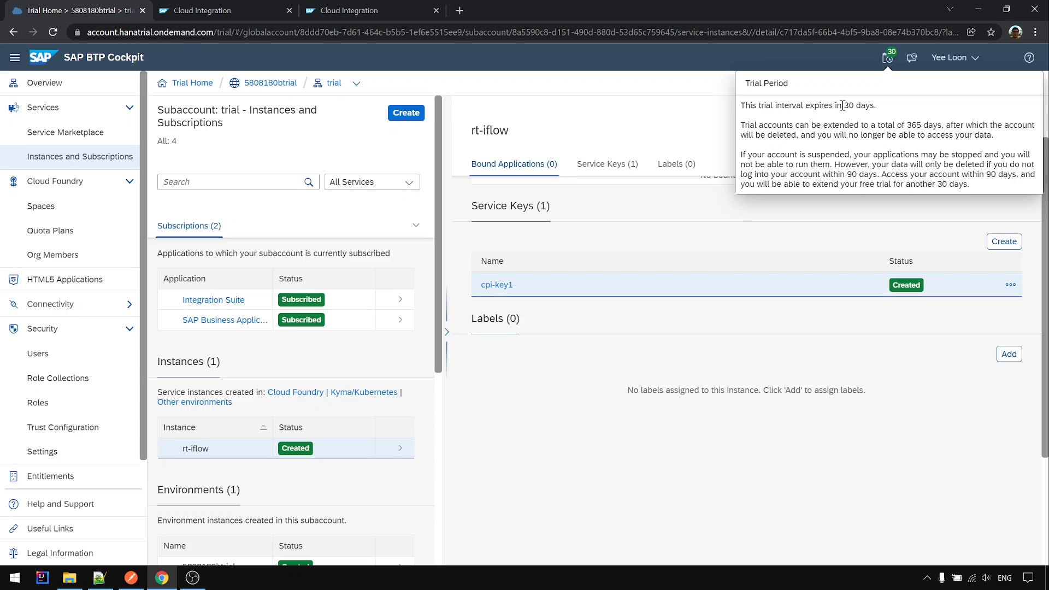
mouse_move(832, 127)
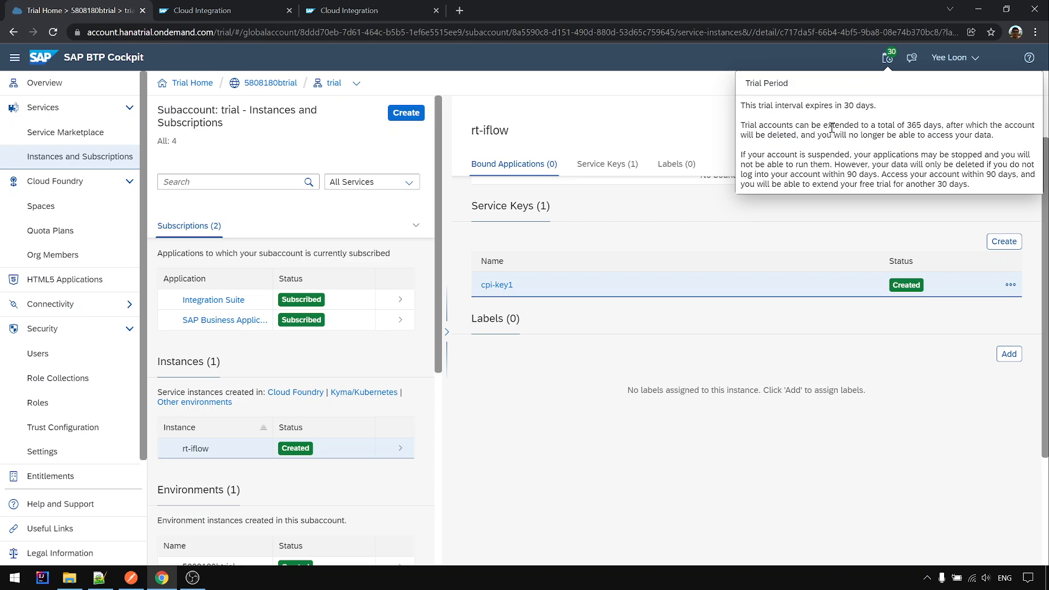
mouse_move(890, 125)
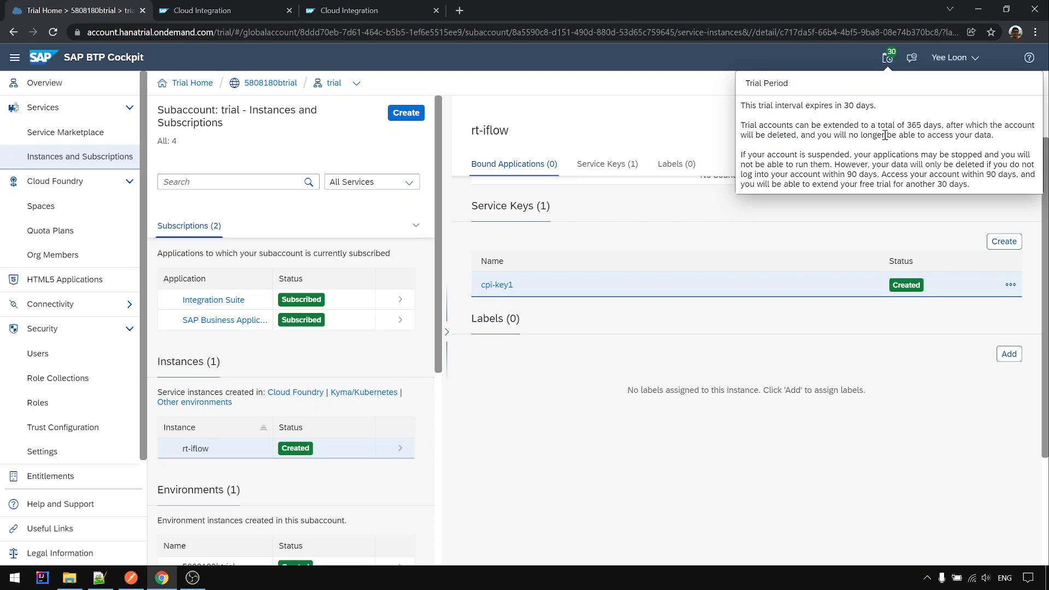
mouse_move(892, 137)
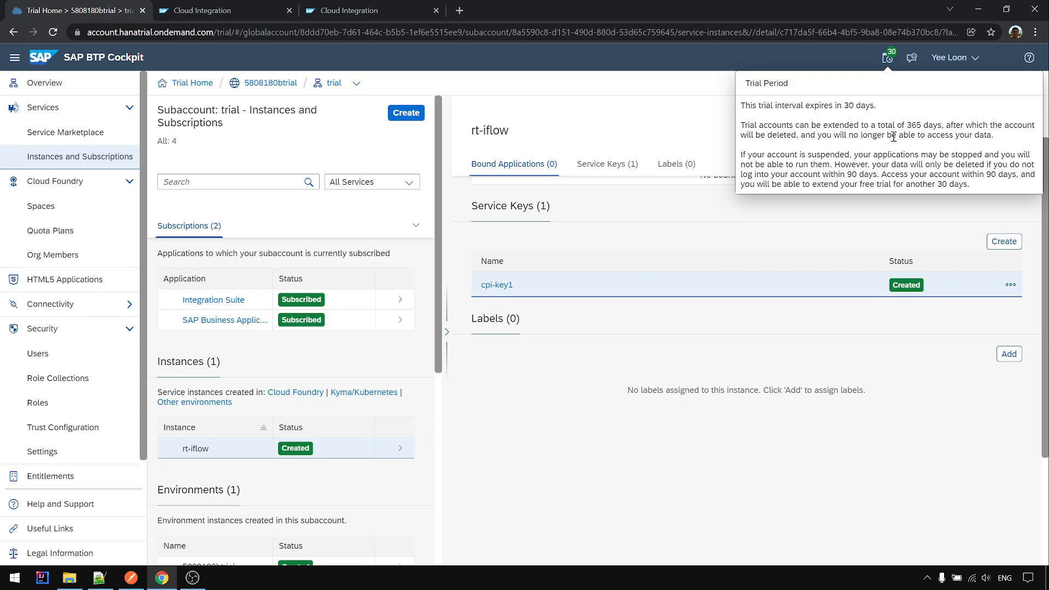
mouse_move(790, 151)
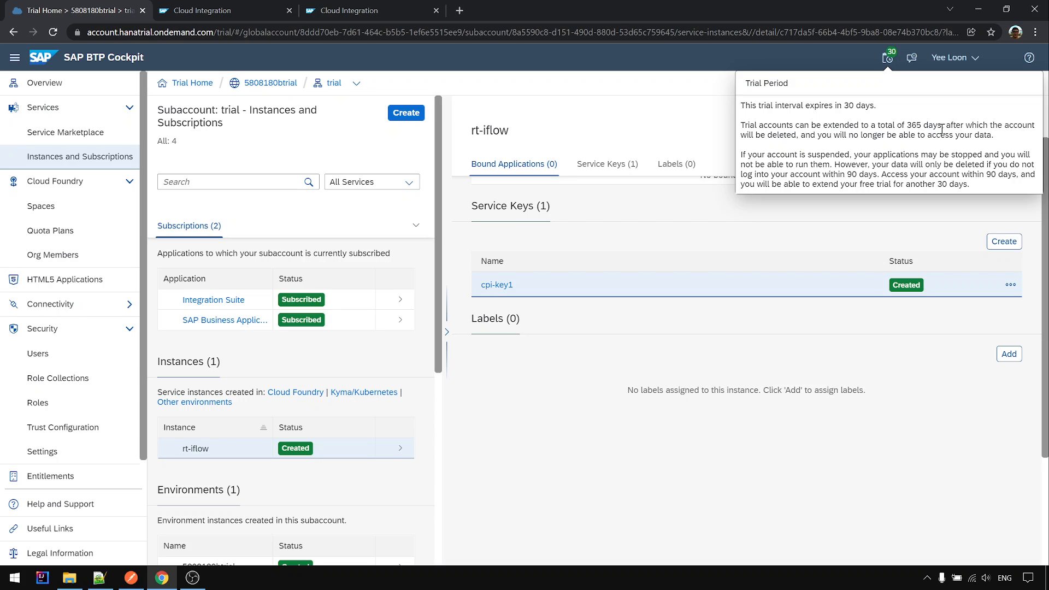
mouse_move(932, 148)
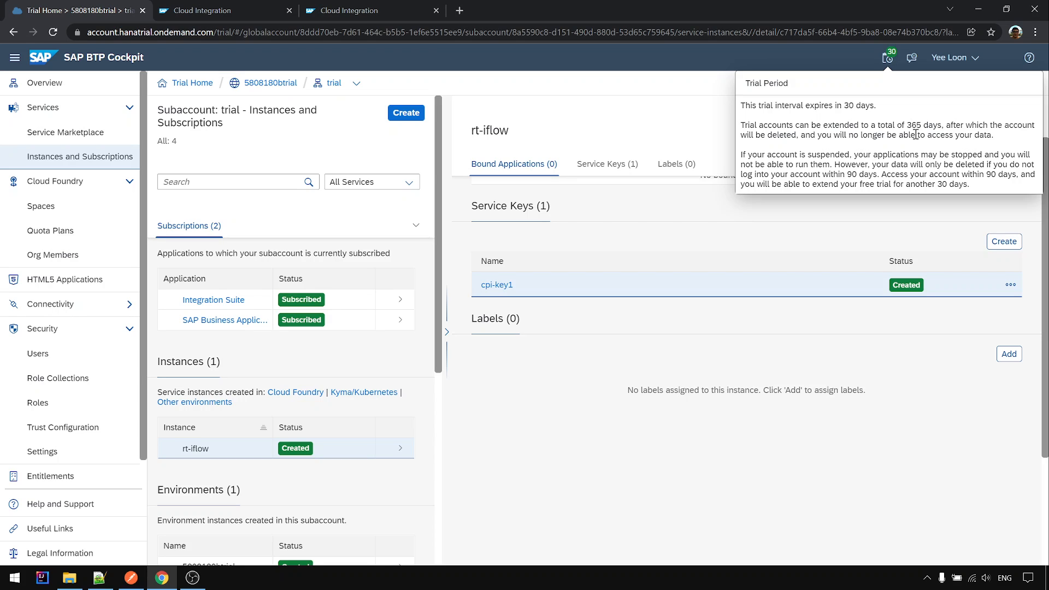
mouse_move(685, 129)
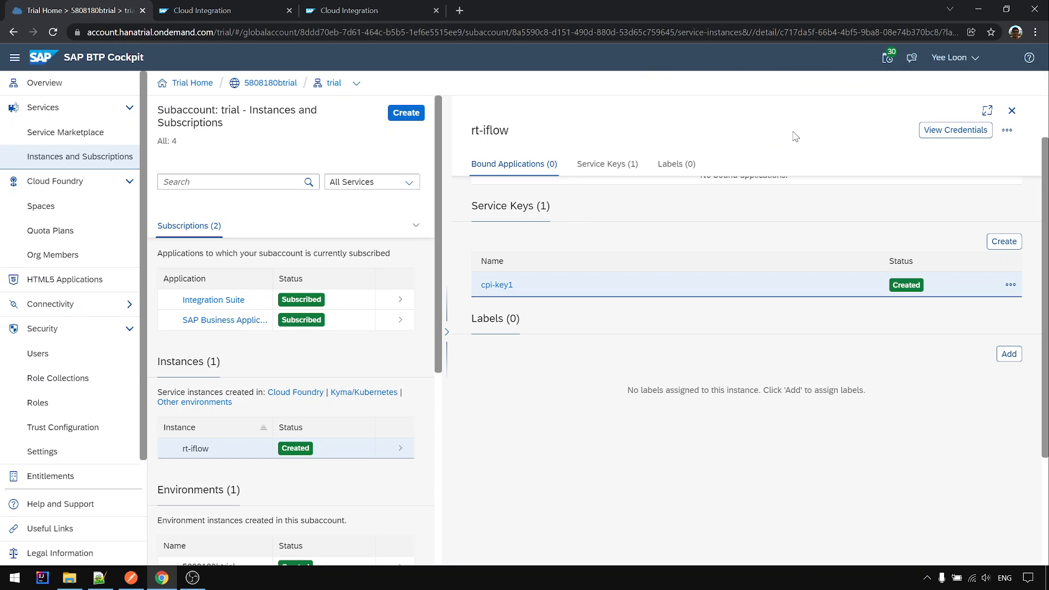
- Reload after the session-expired prompt and reach the trial global account's Account Explorer
left_click(887, 57)
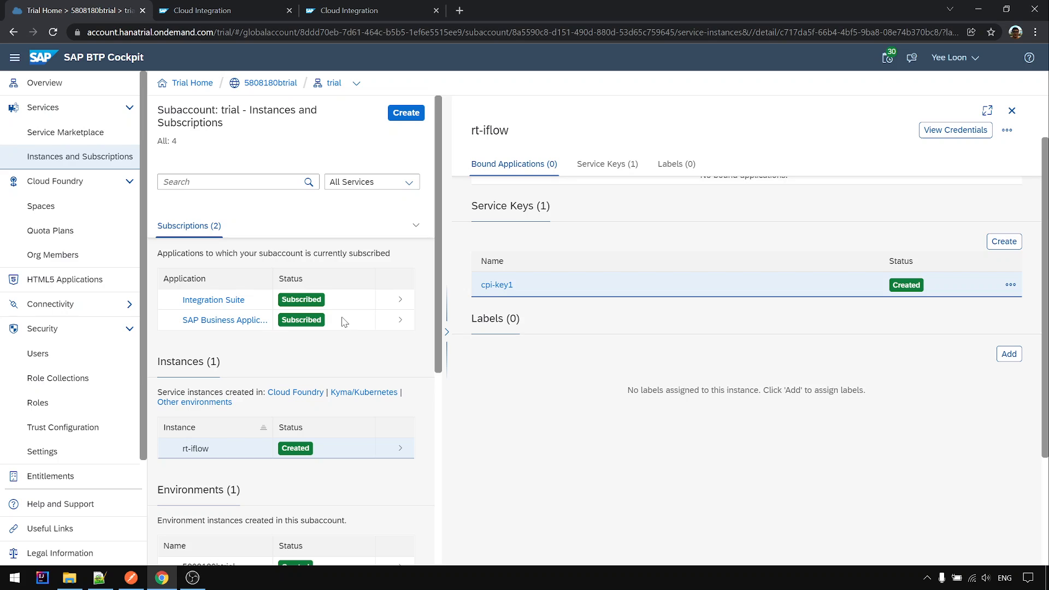
mouse_move(192, 82)
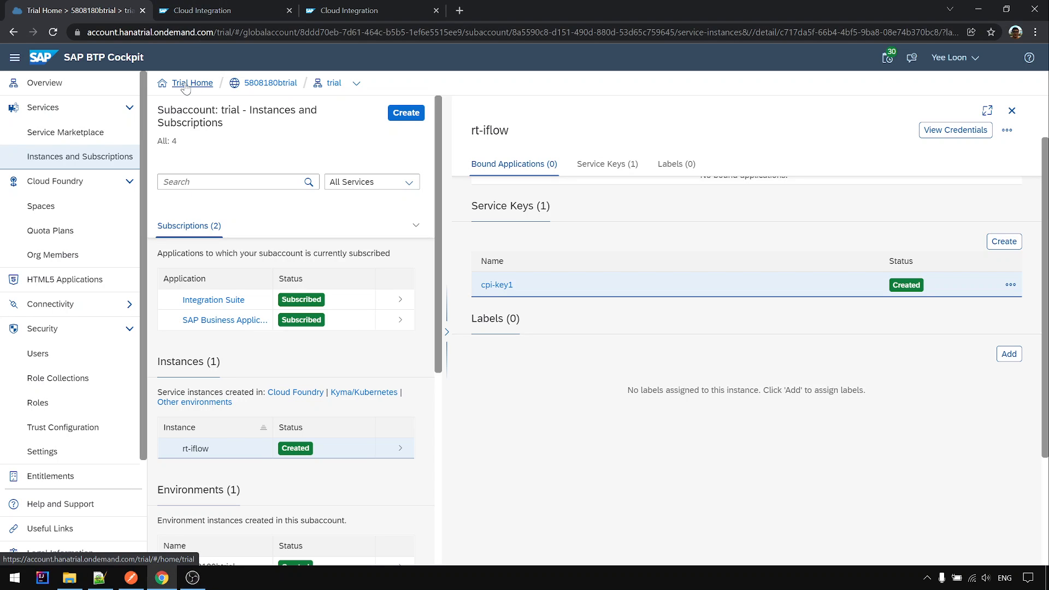
left_click(1010, 110)
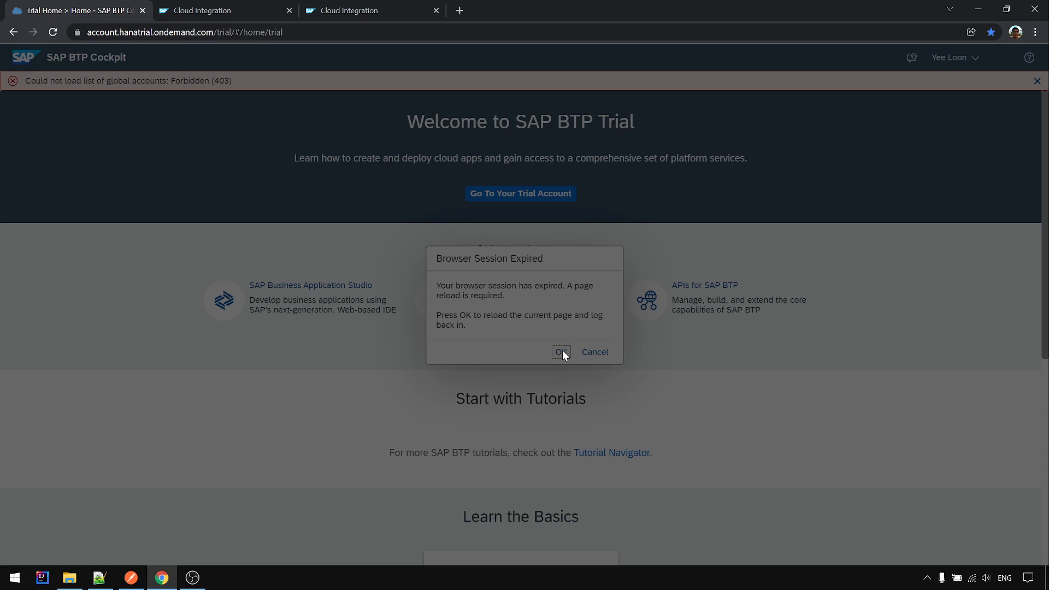
mouse_move(559, 240)
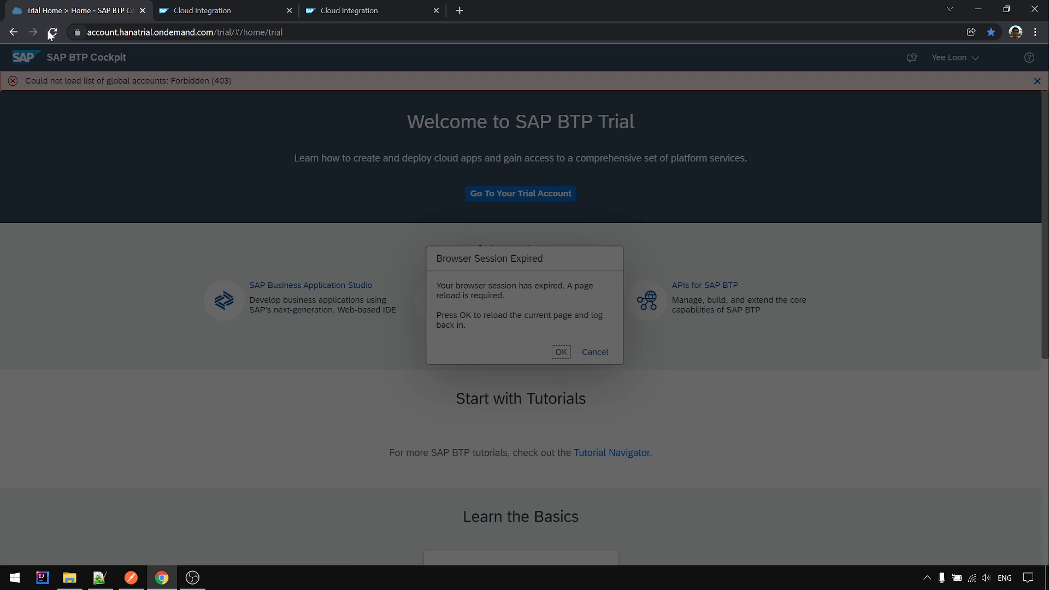
left_click(224, 10)
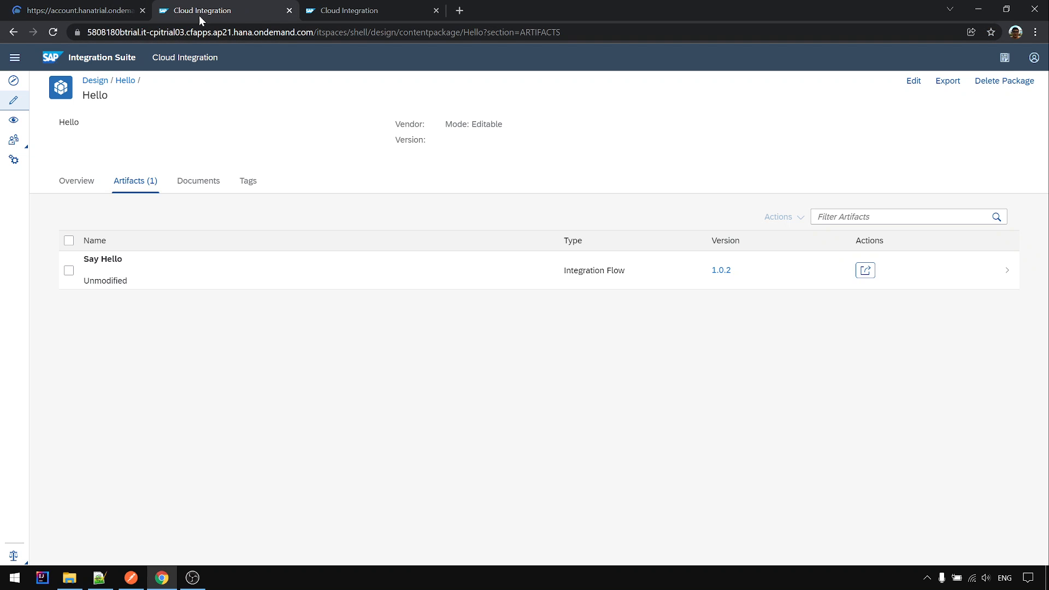
left_click(73, 10)
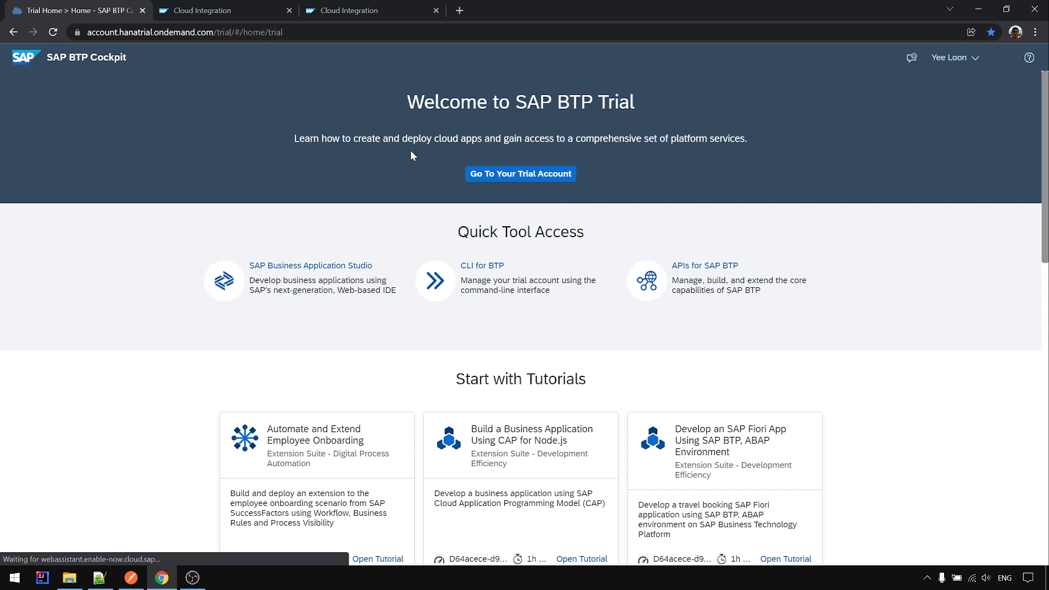
left_click(520, 173)
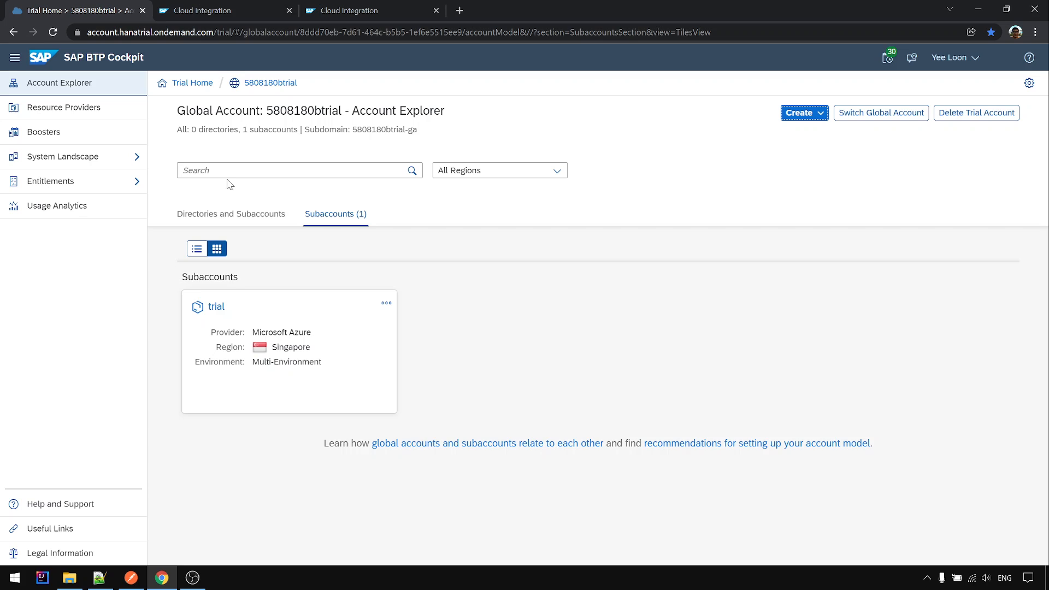
- Check the past hour's failed messages in Monitor, then return to the monitoring overview tiles
left_click(194, 10)
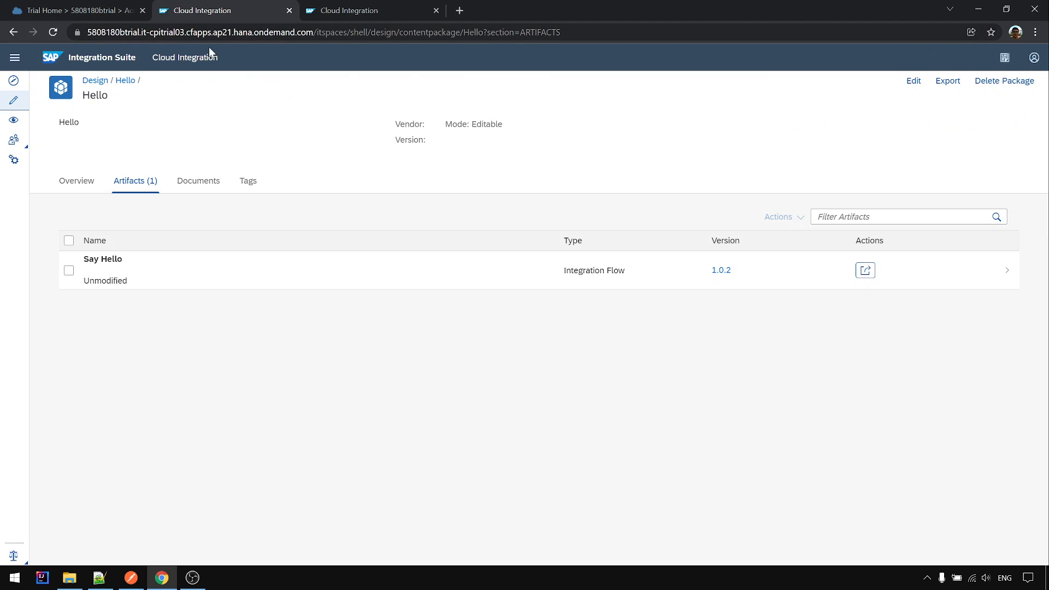
left_click(13, 121)
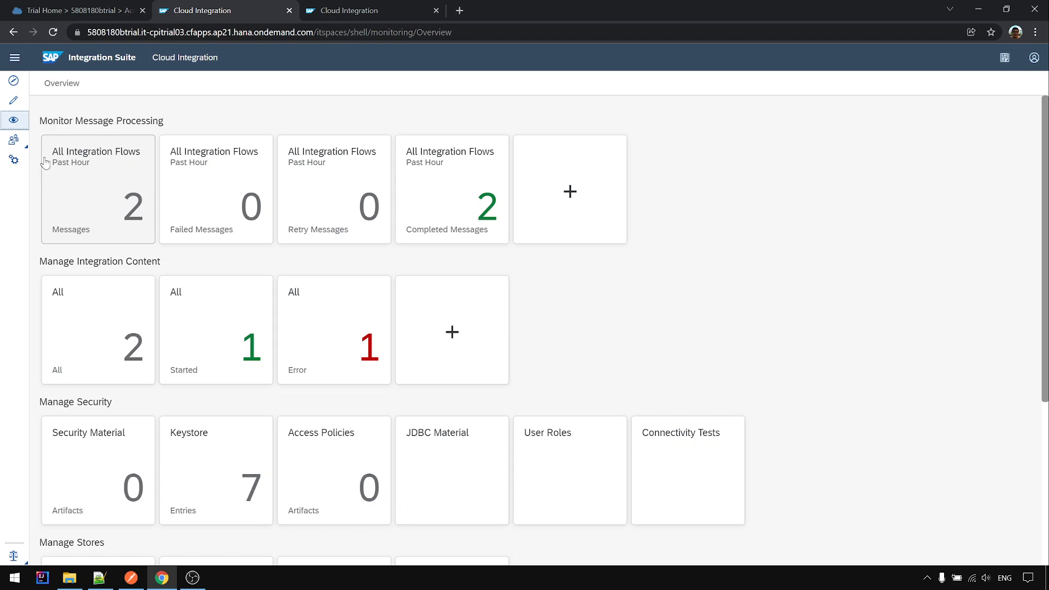
left_click(215, 189)
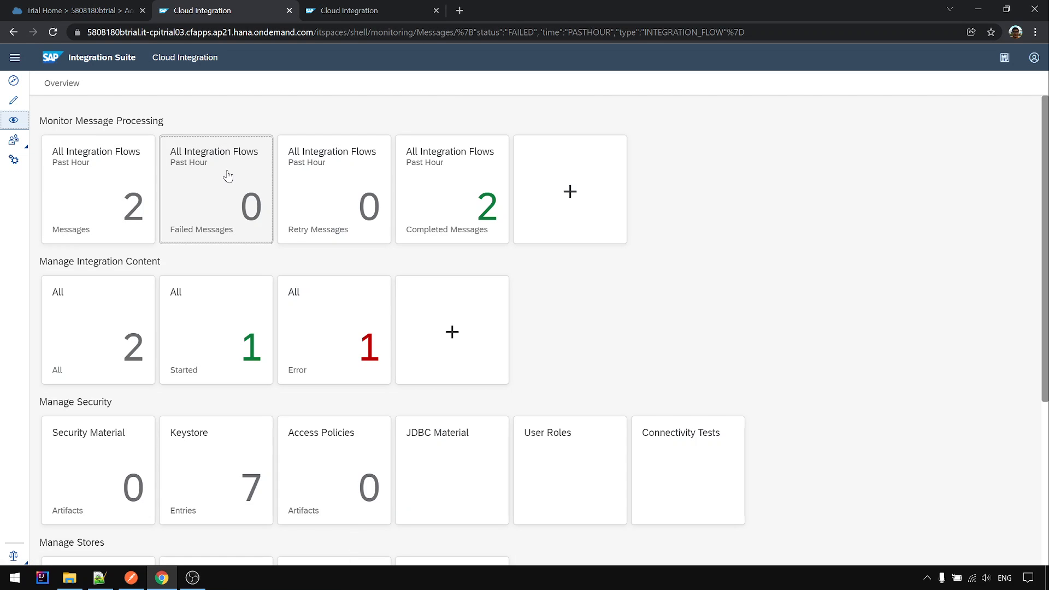
left_click(217, 189)
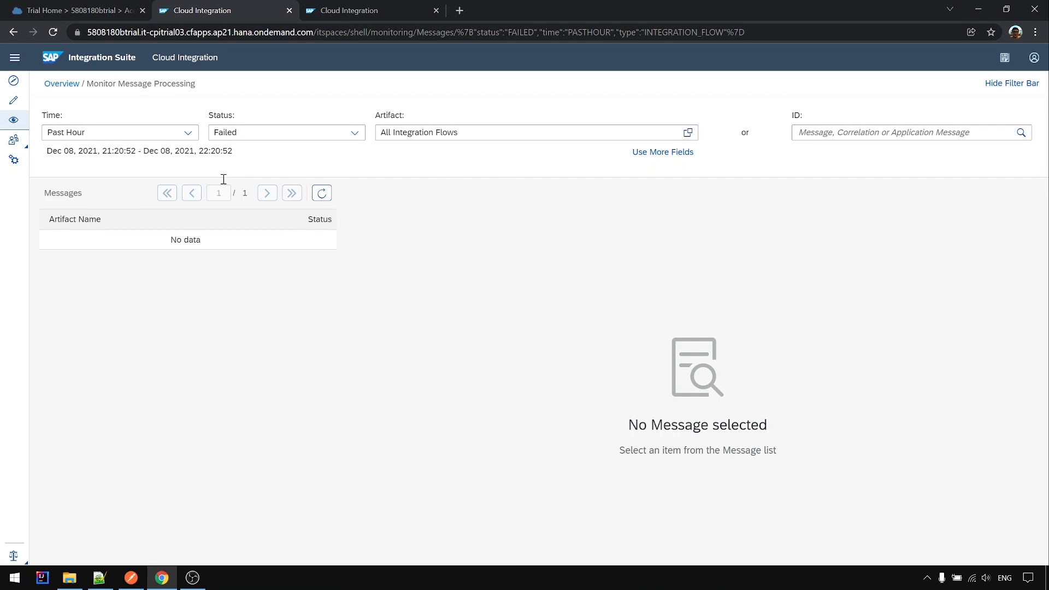
mouse_move(205, 198)
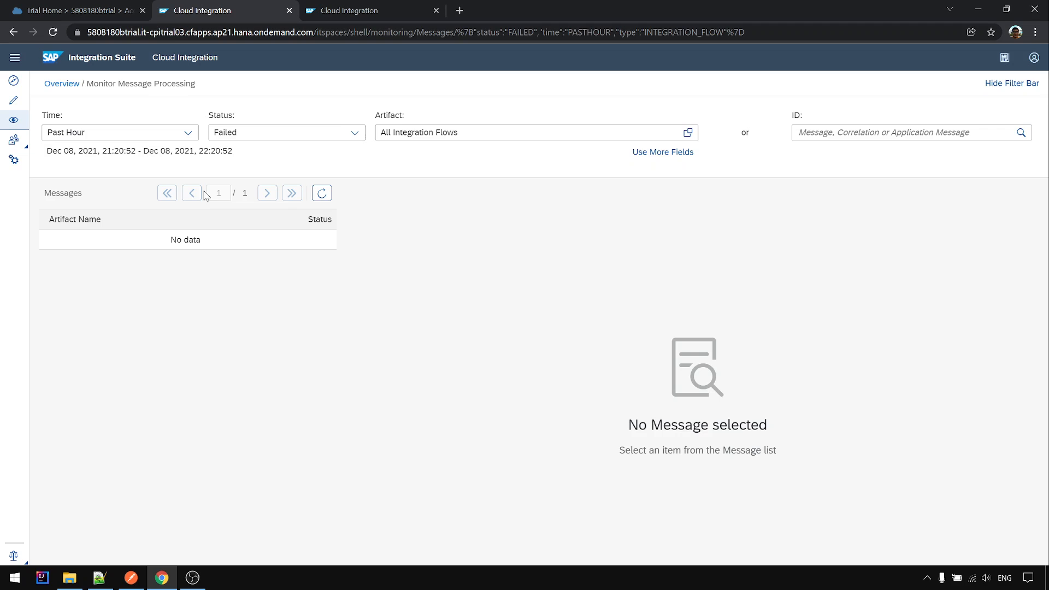
mouse_move(565, 228)
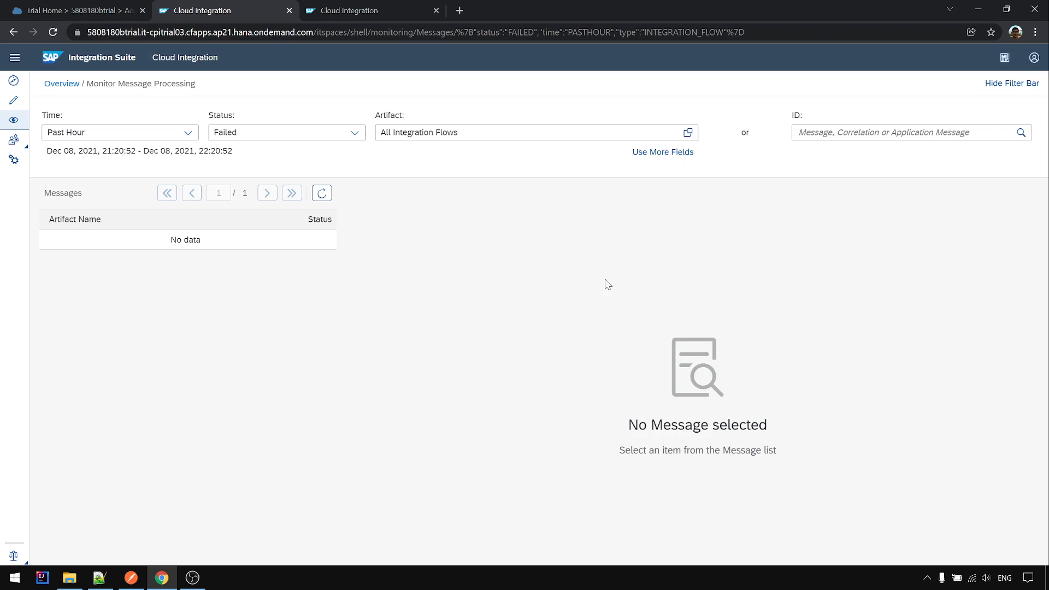
mouse_move(588, 335)
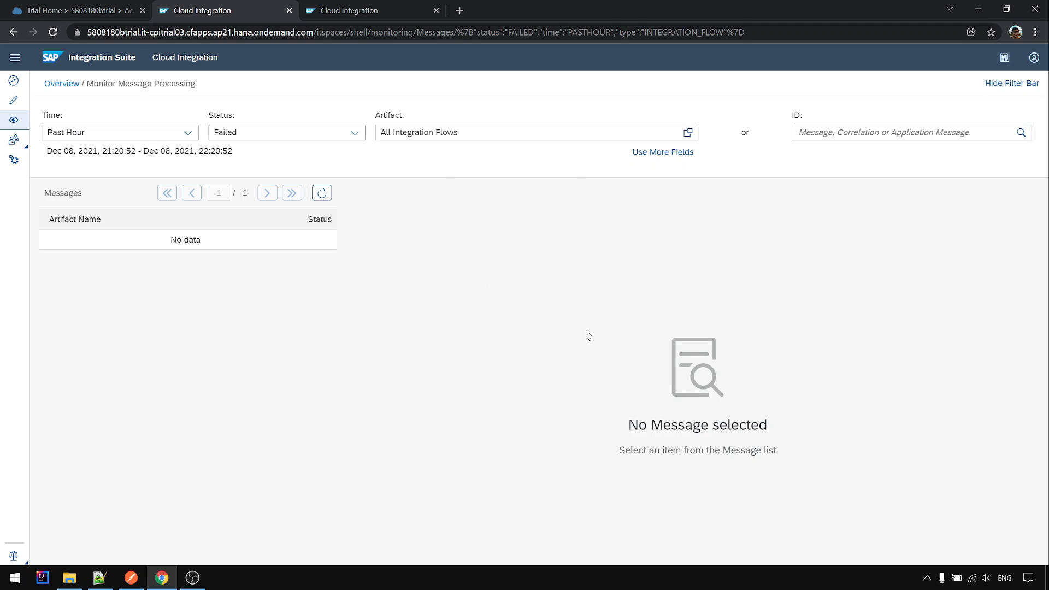
mouse_move(365, 159)
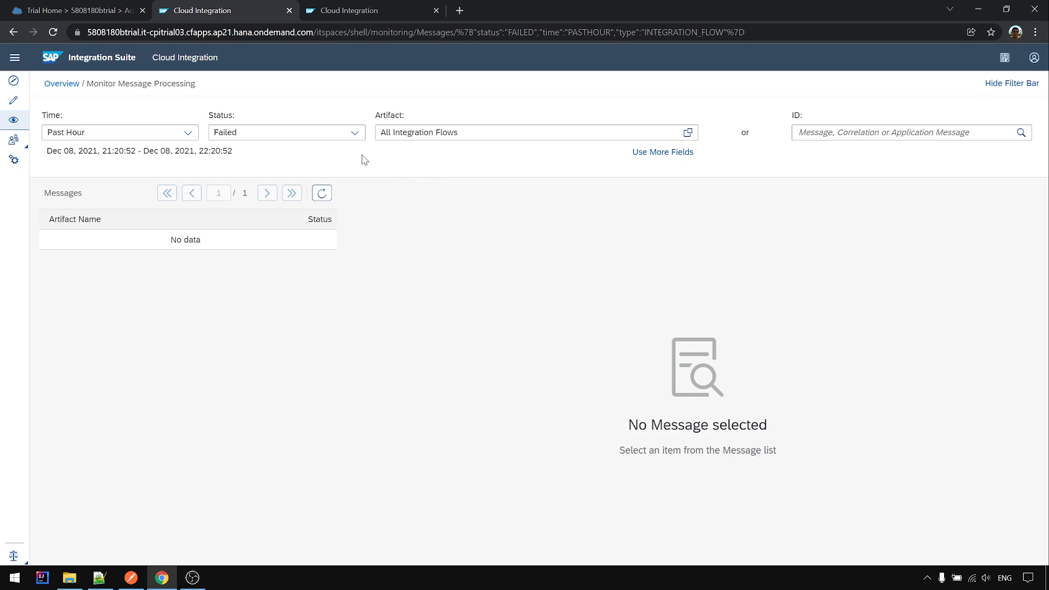
mouse_move(103, 548)
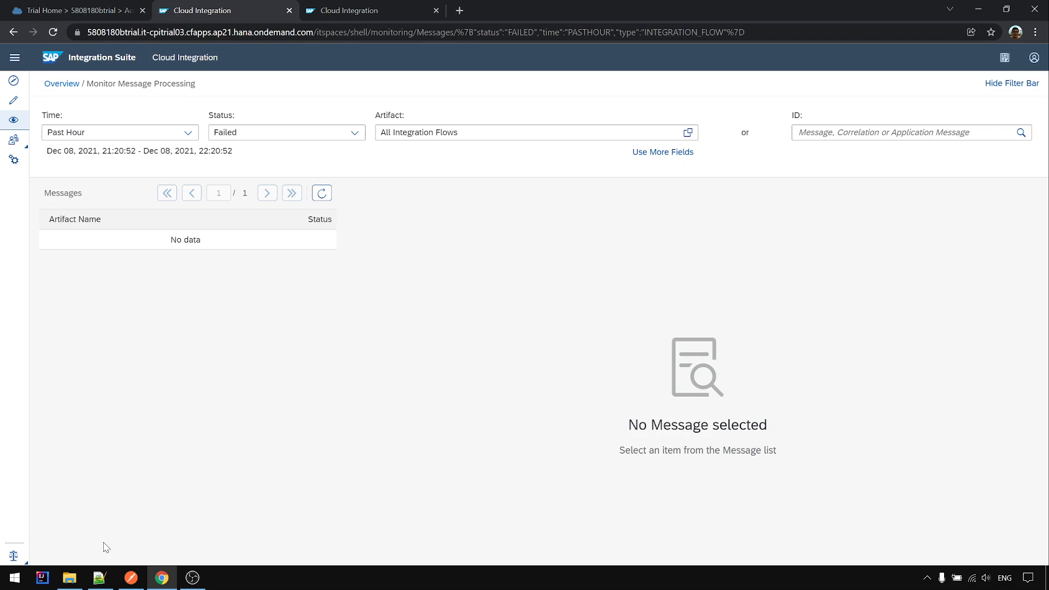
left_click(61, 83)
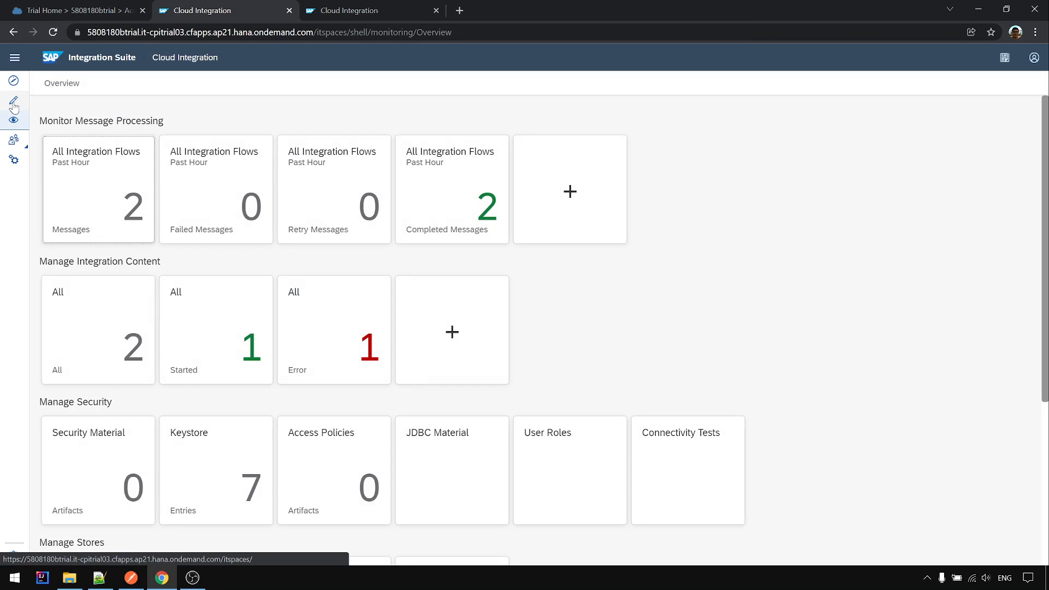
- Show the Calculator package's Overview in the Design area
left_click(13, 99)
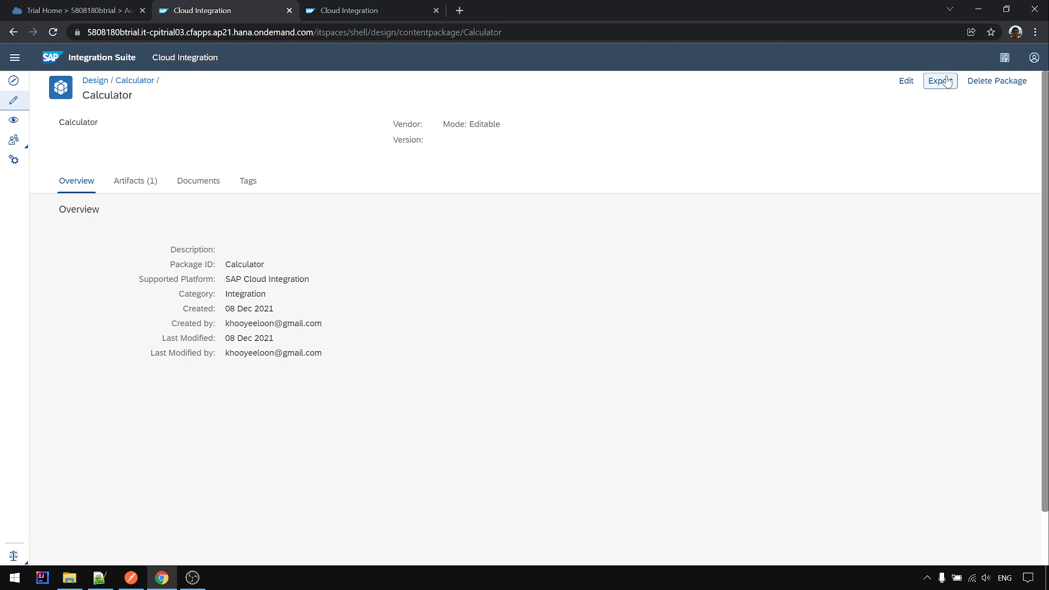
left_click(940, 80)
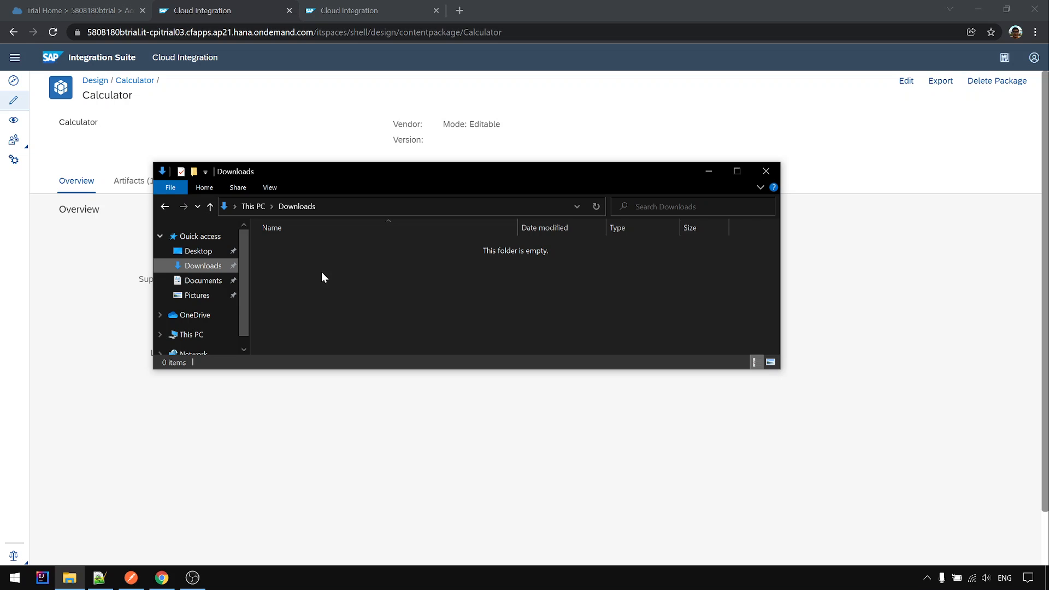
- Browse to Documents > CPI Course > Backup > CPI Package holding the five package zips
left_click(203, 280)
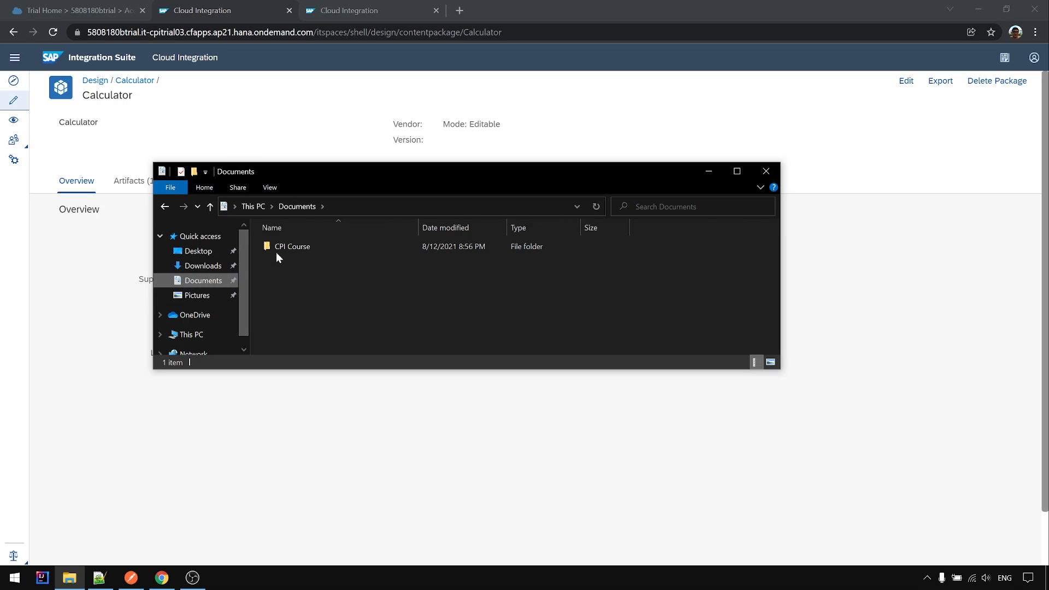
double_click(291, 246)
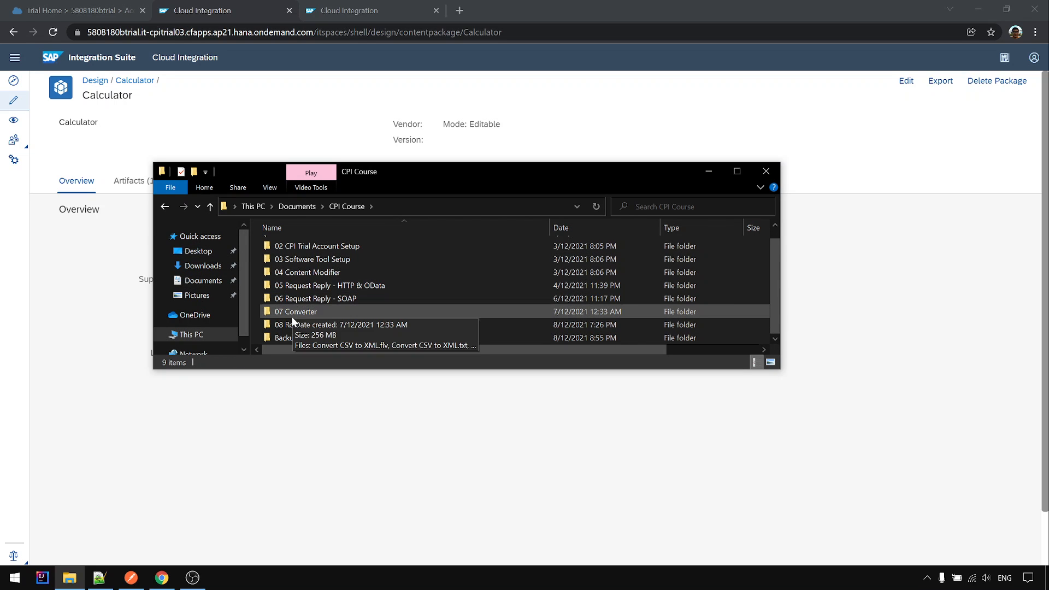
double_click(287, 338)
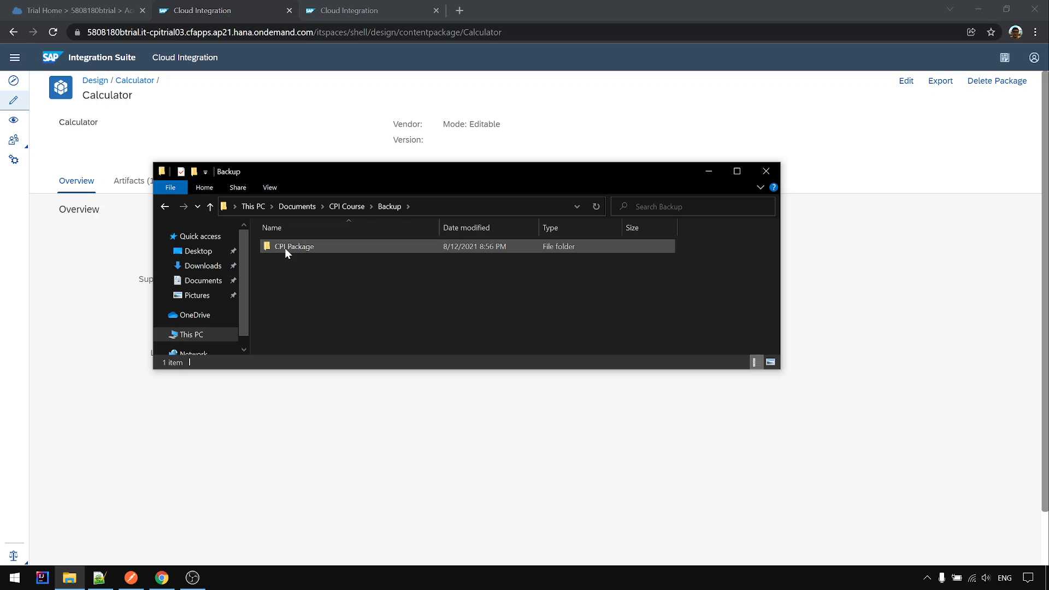
double_click(294, 246)
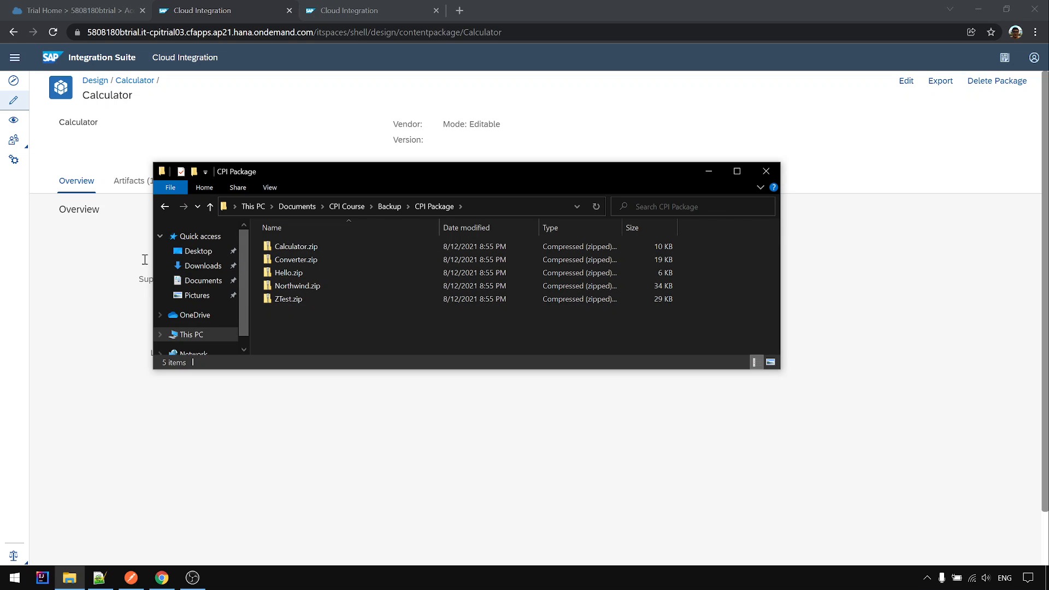
left_click(73, 10)
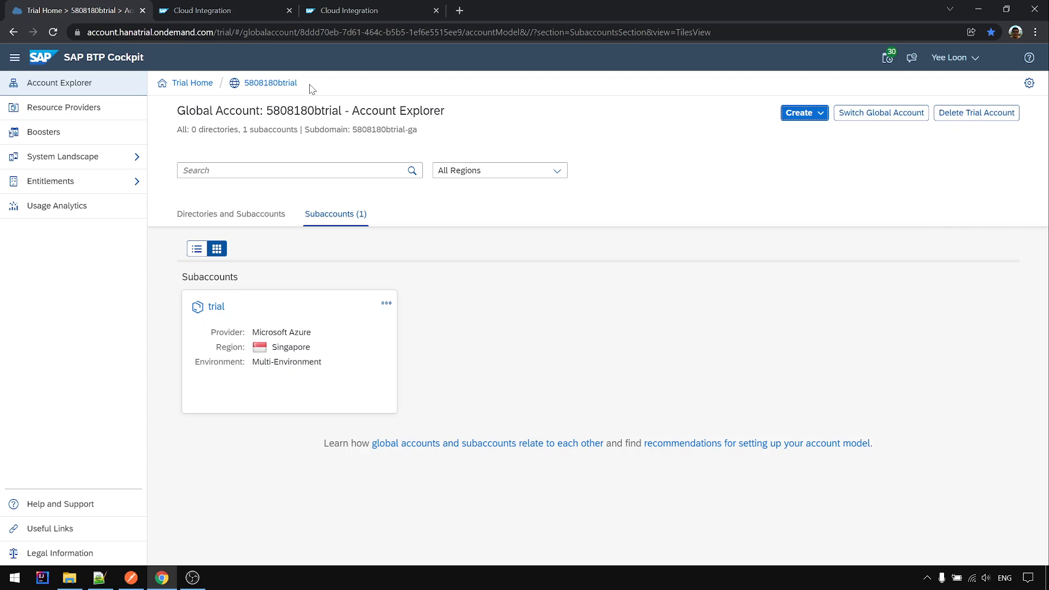
mouse_move(172, 80)
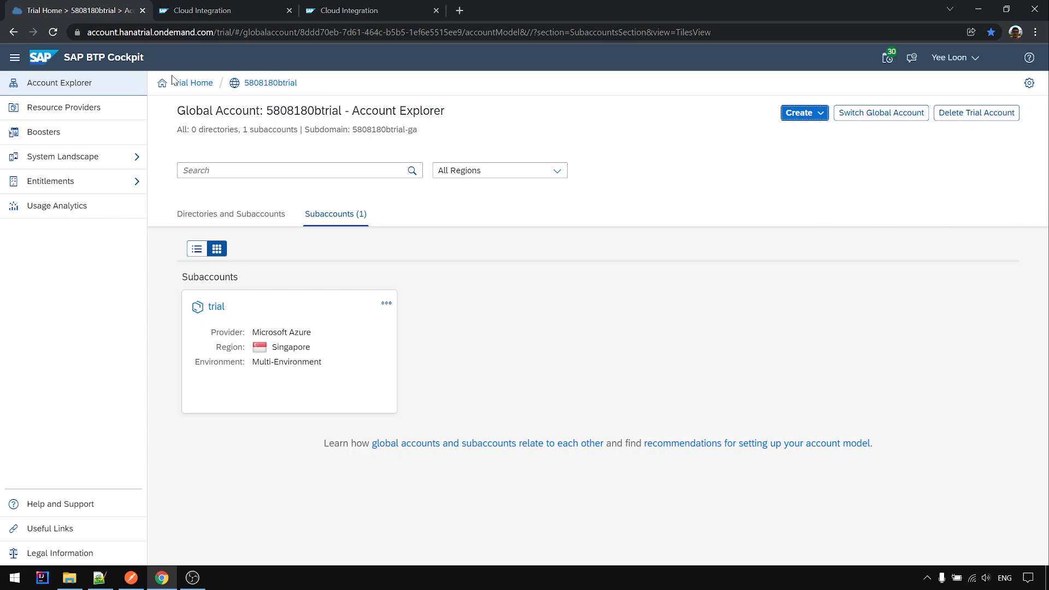
mouse_move(964, 127)
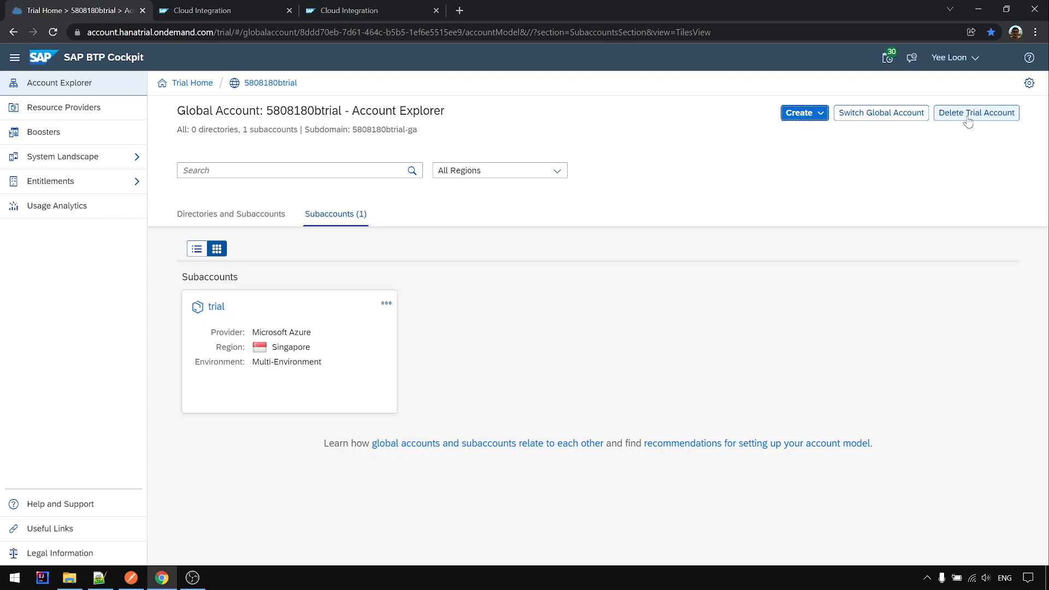
mouse_move(942, 188)
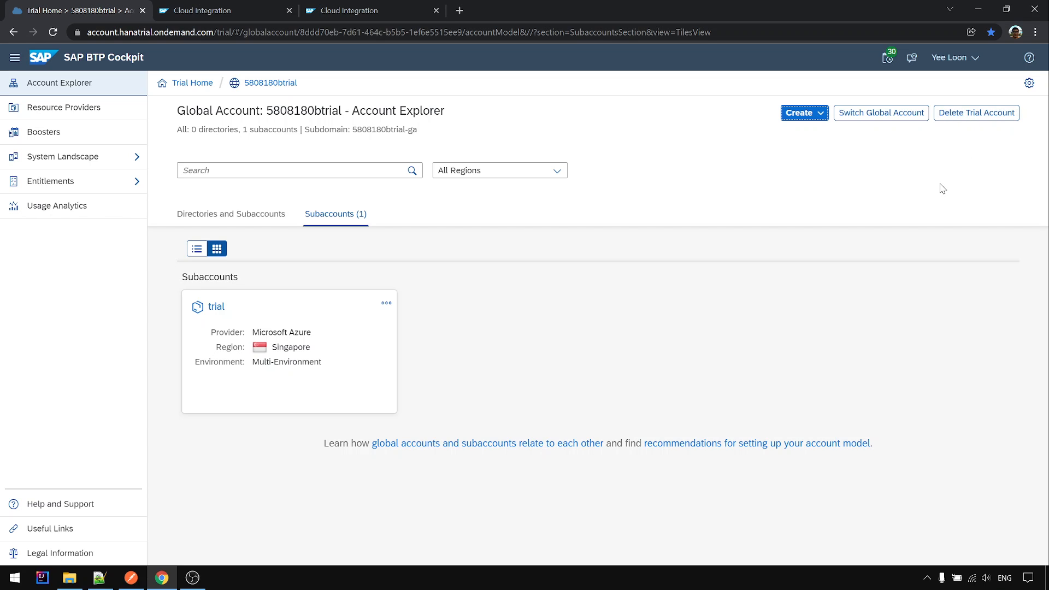
- Read the Delete Trial Account warning and cancel it without deleting
left_click(976, 112)
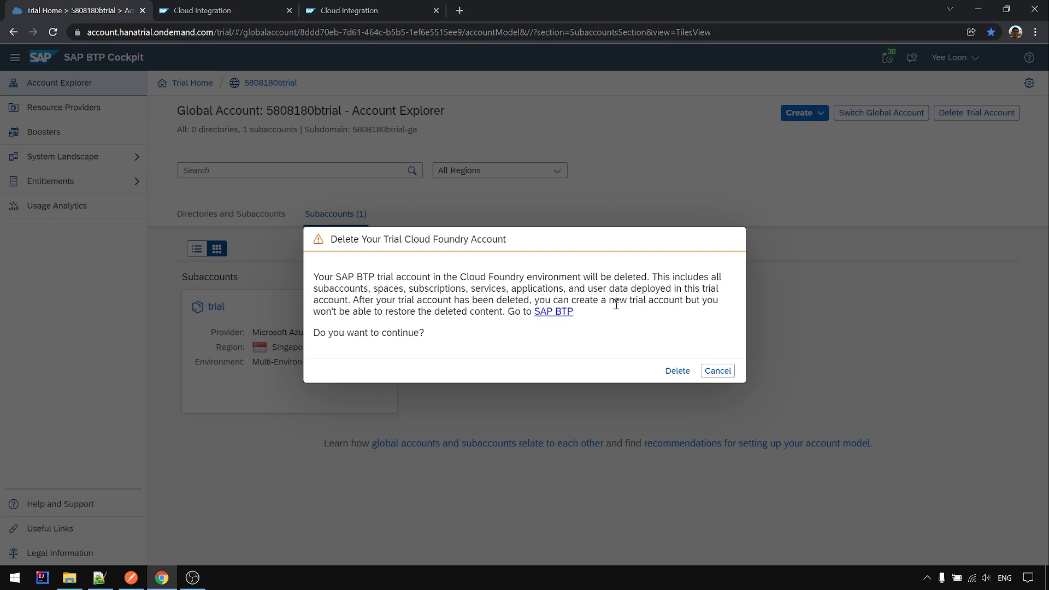
mouse_move(578, 371)
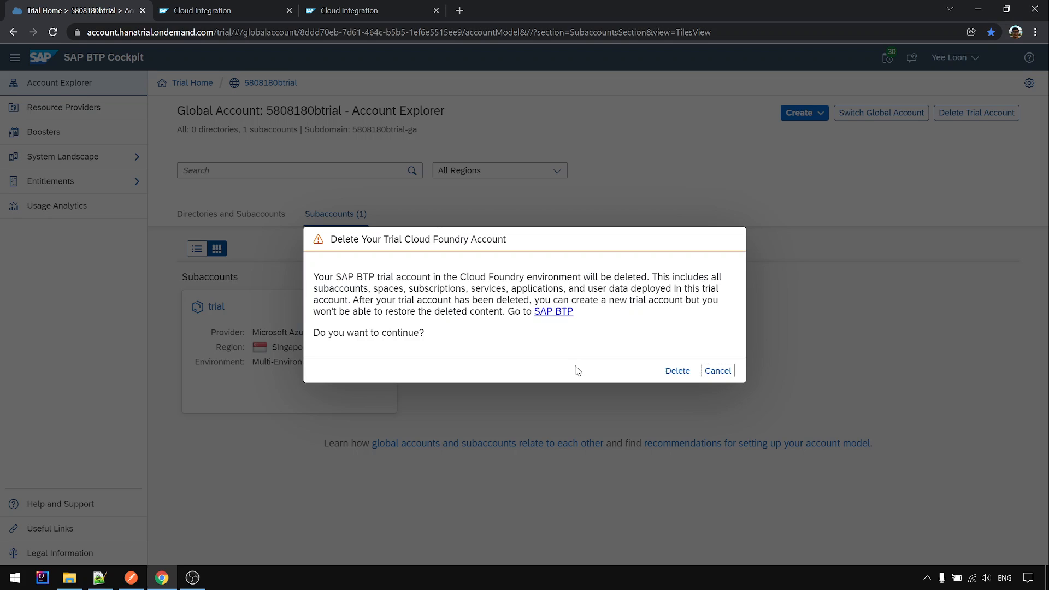
mouse_move(687, 317)
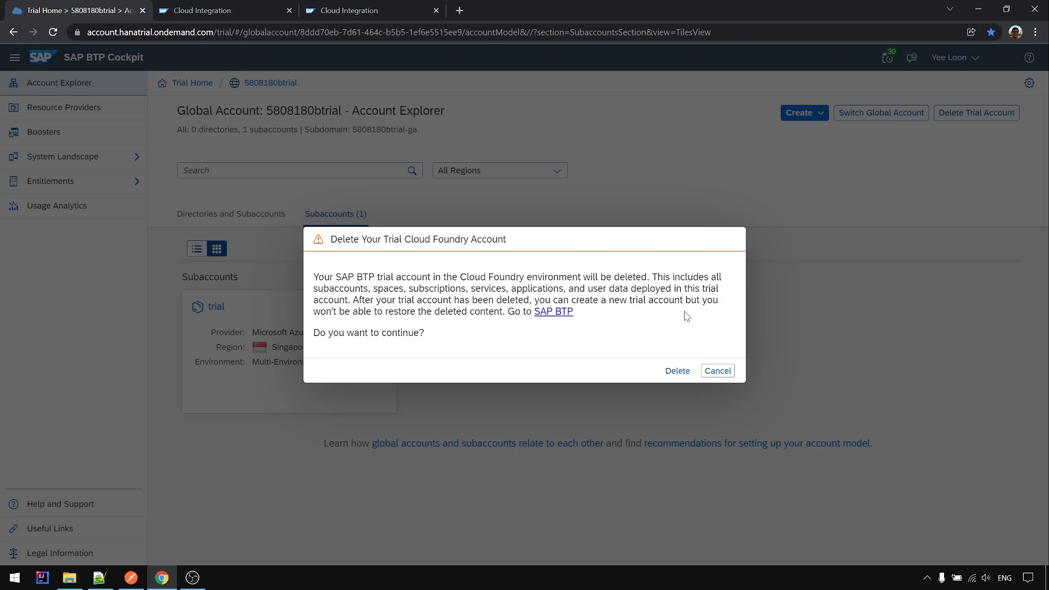
mouse_move(754, 206)
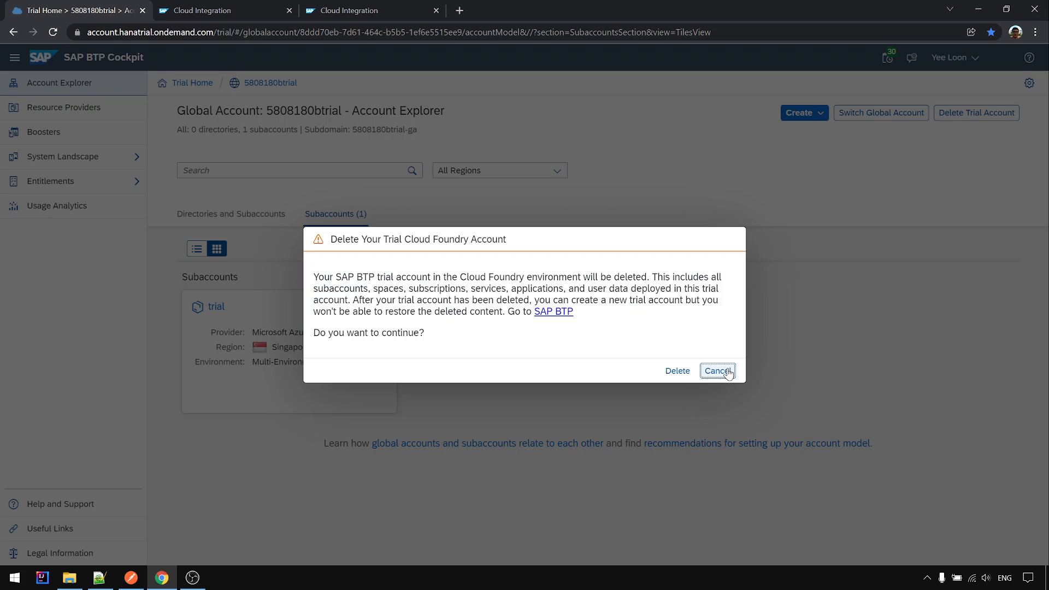
left_click(716, 370)
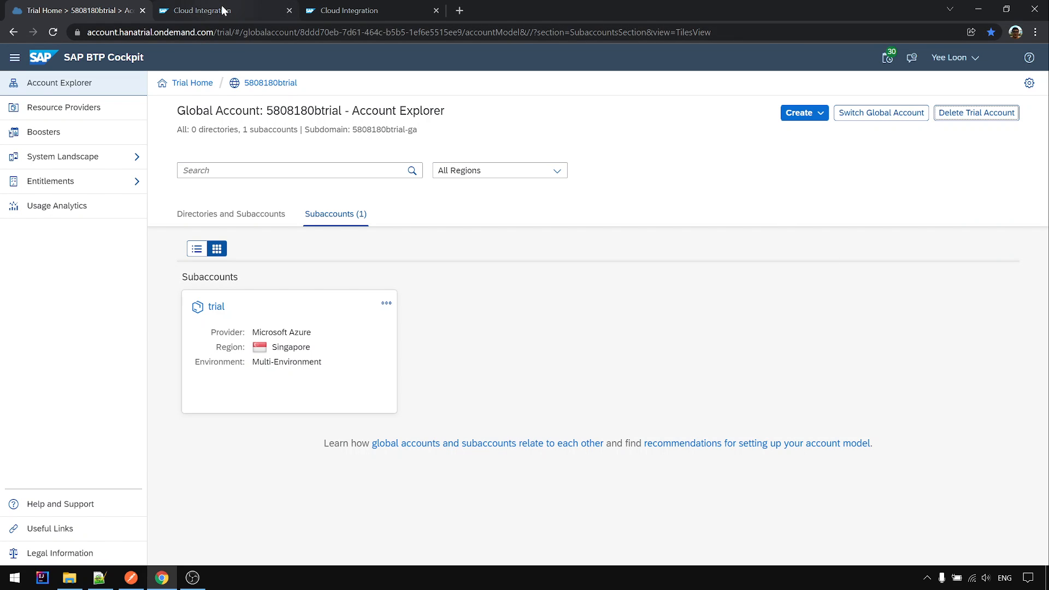
left_click(201, 10)
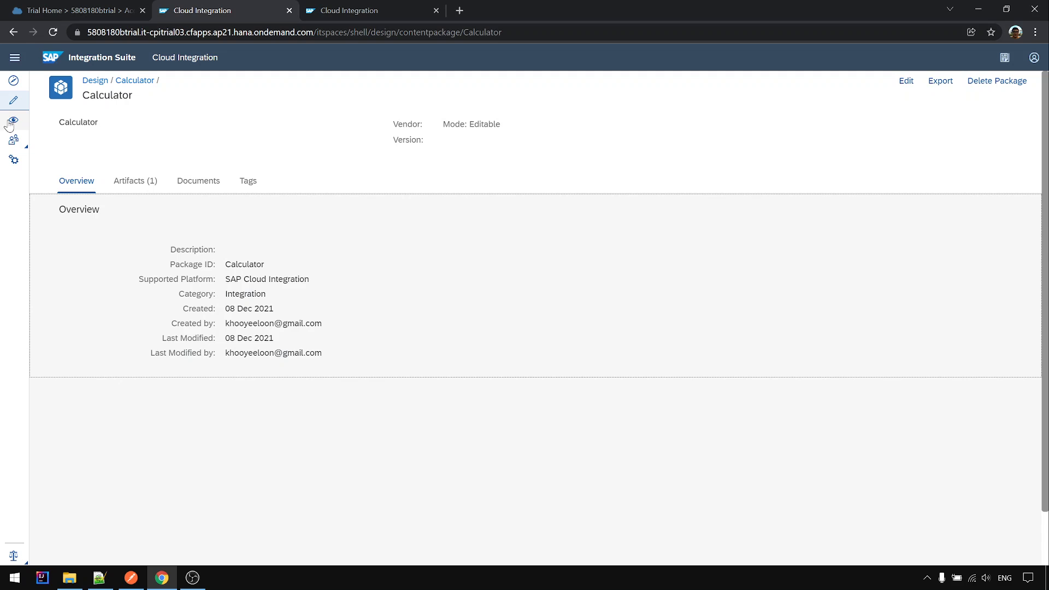
- List the five design packages and confirm the backup zips appear in the Import picker, then cancel
left_click(95, 80)
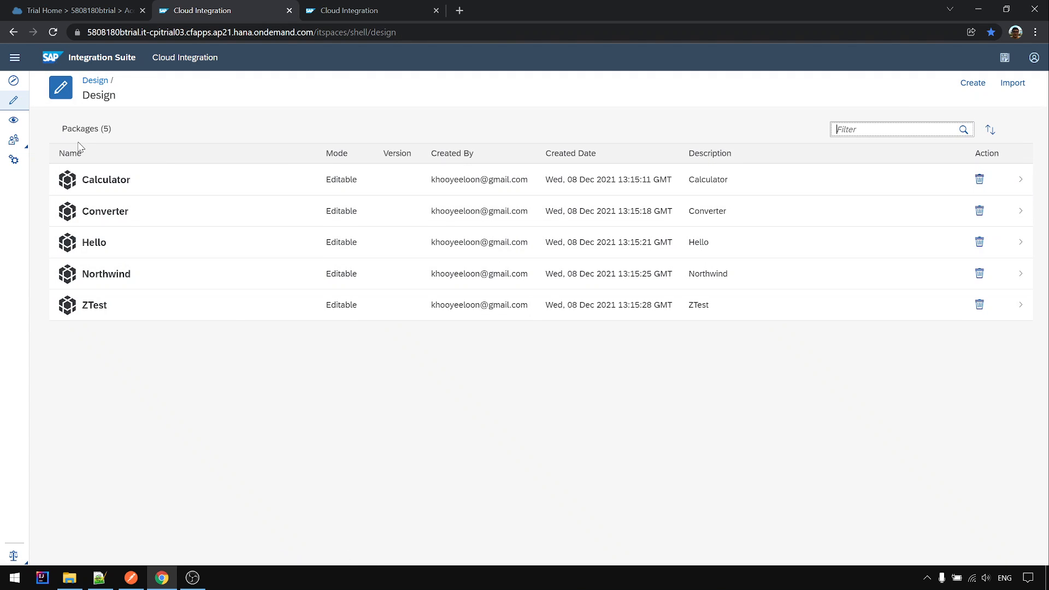
left_click(1012, 82)
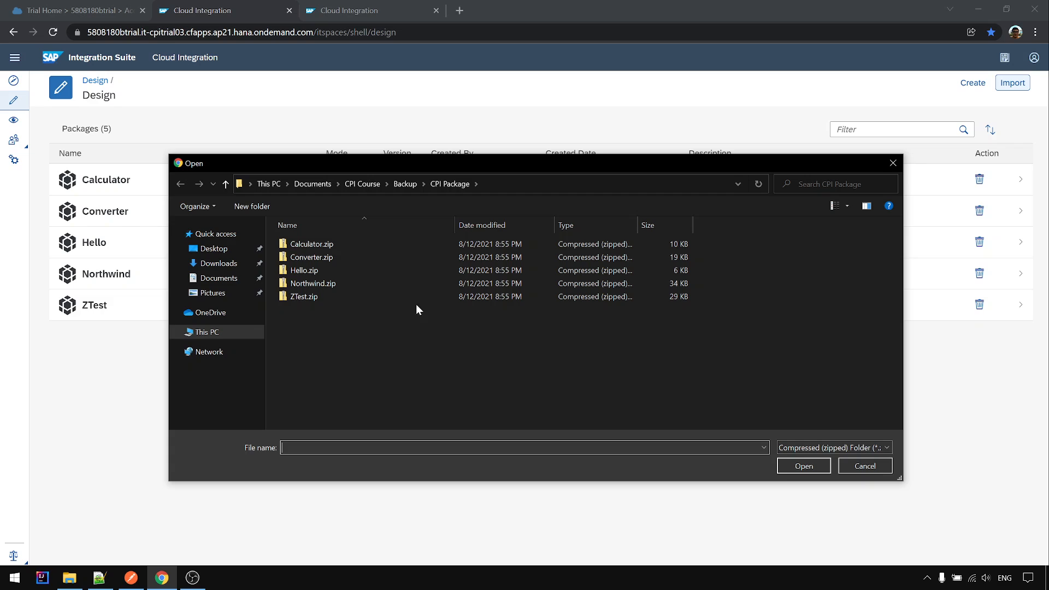
mouse_move(571, 393)
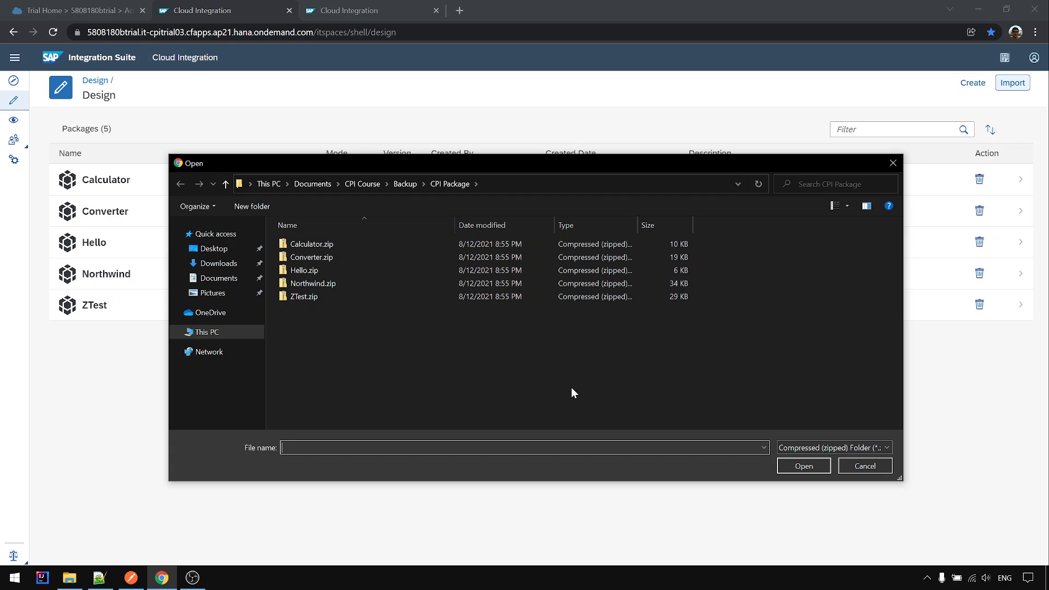
mouse_move(394, 331)
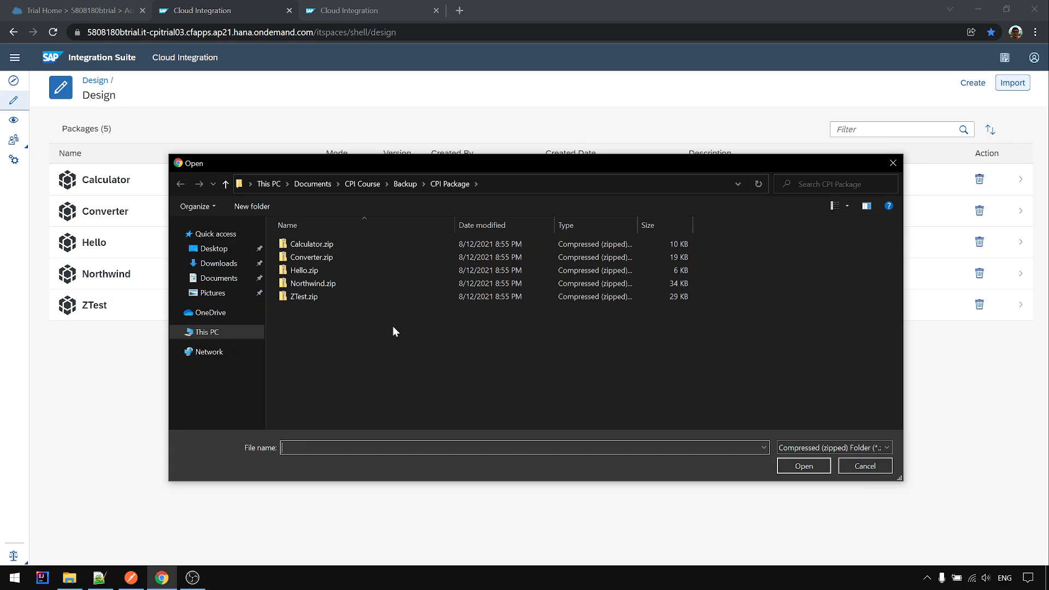
left_click(863, 465)
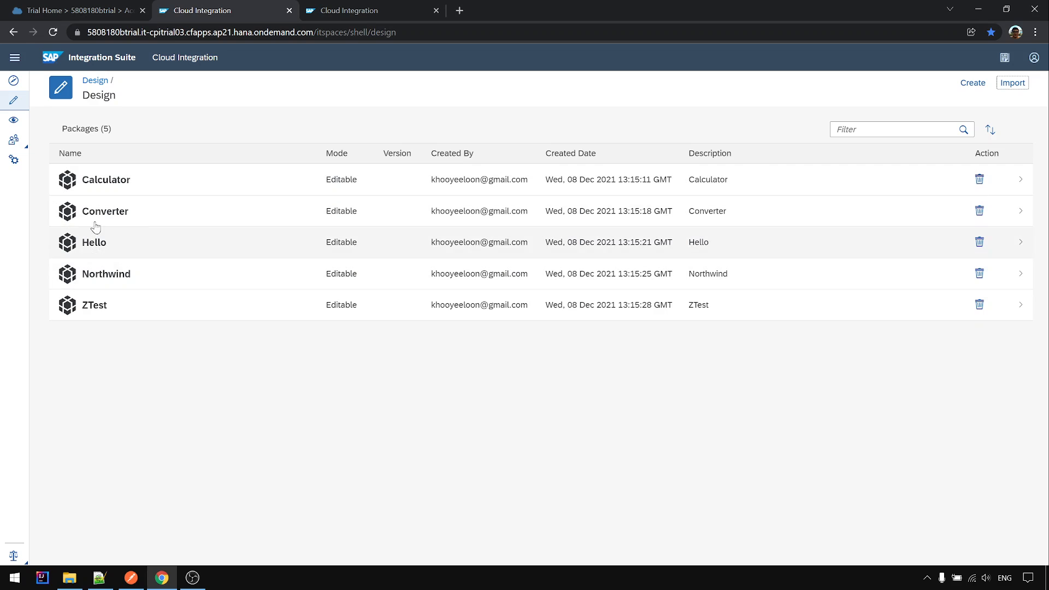
mouse_move(158, 248)
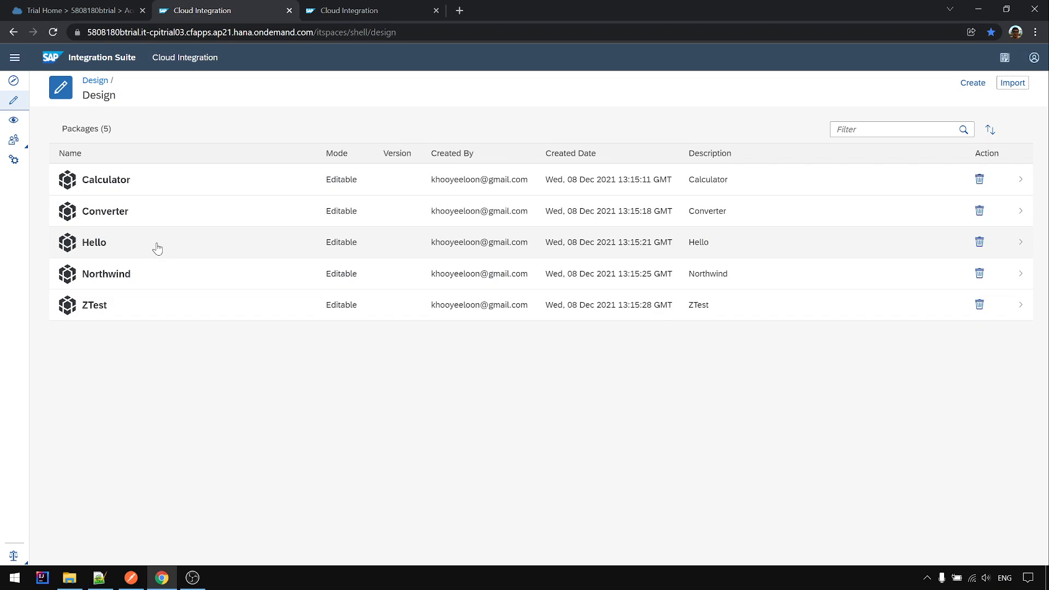
mouse_move(175, 221)
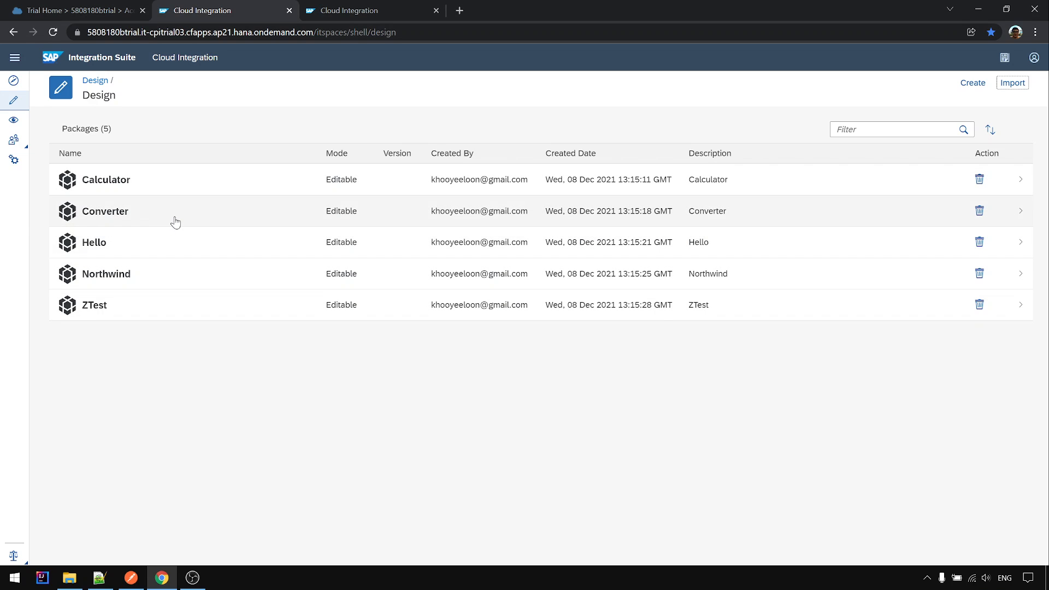
mouse_move(147, 45)
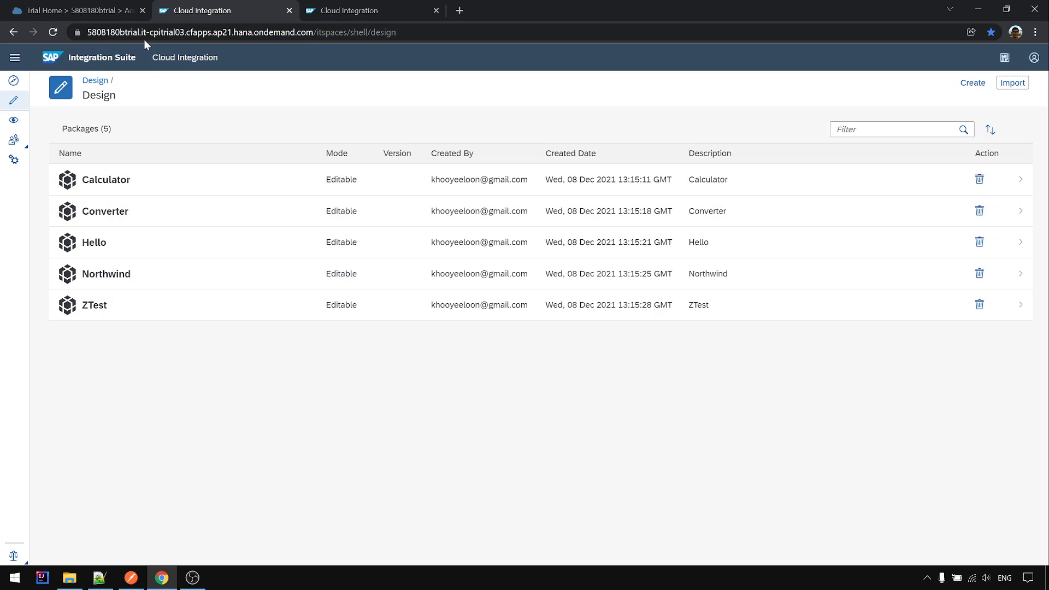
mouse_move(23, 175)
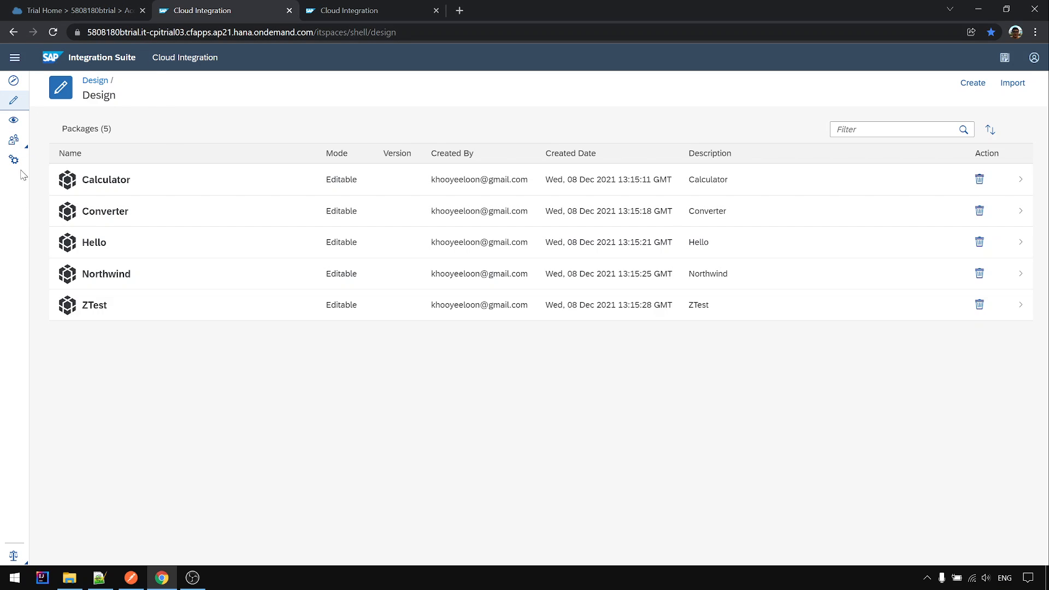
mouse_move(13, 80)
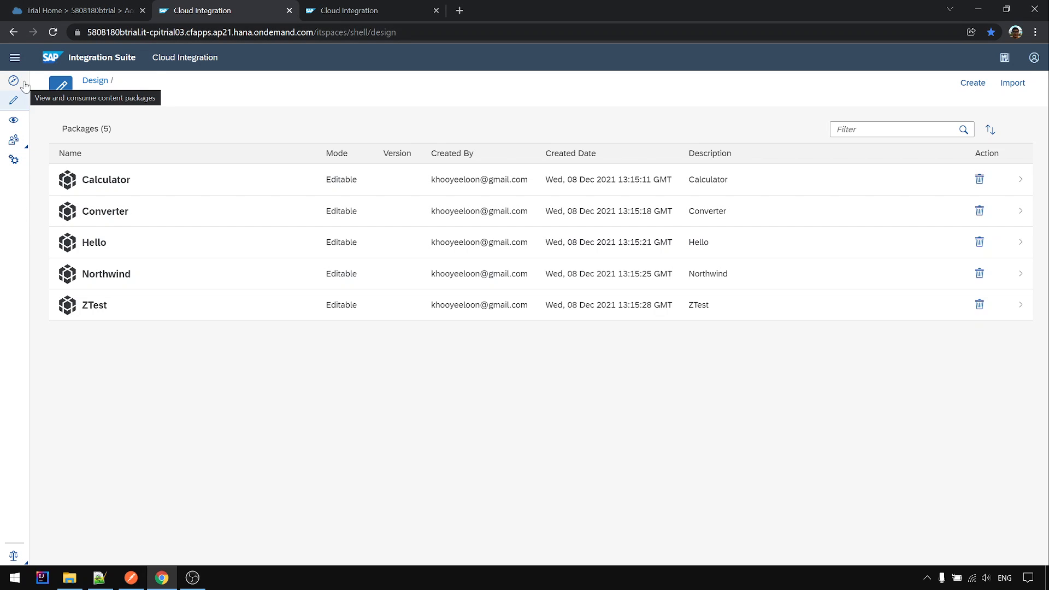
mouse_move(13, 123)
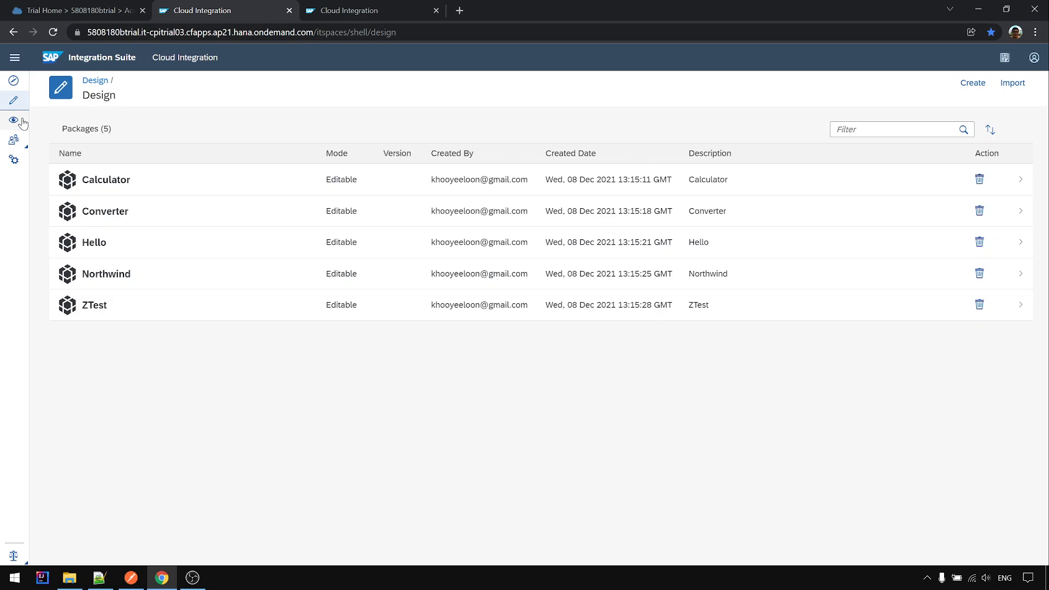
mouse_move(13, 160)
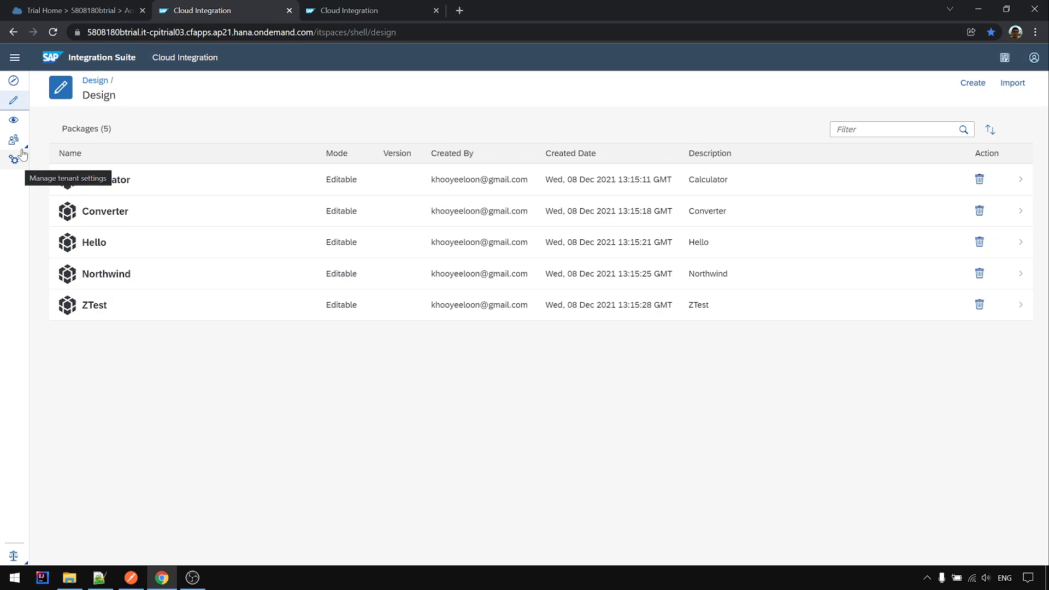
left_click(14, 140)
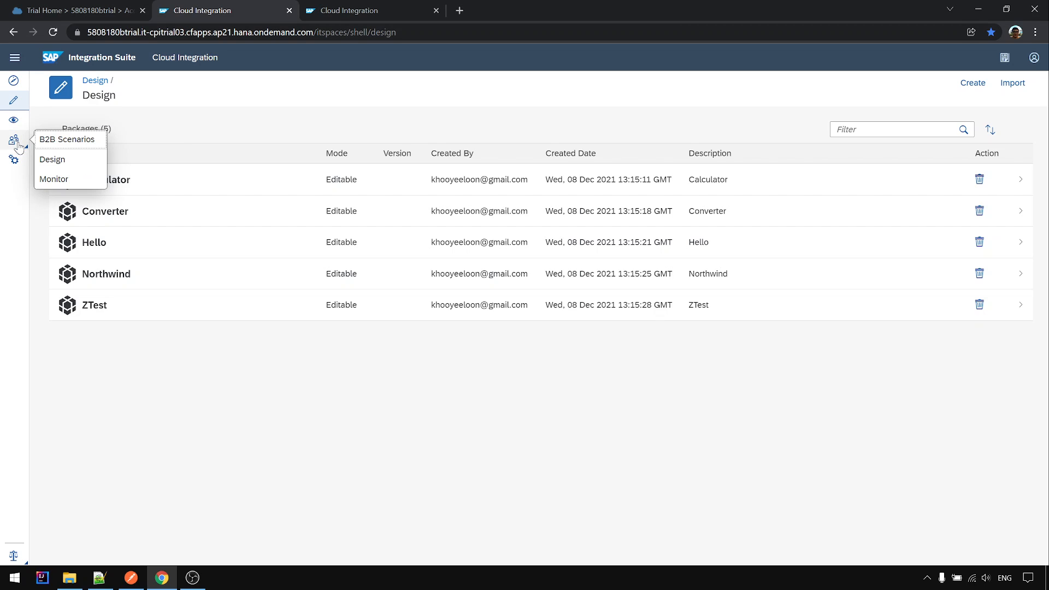
mouse_move(53, 148)
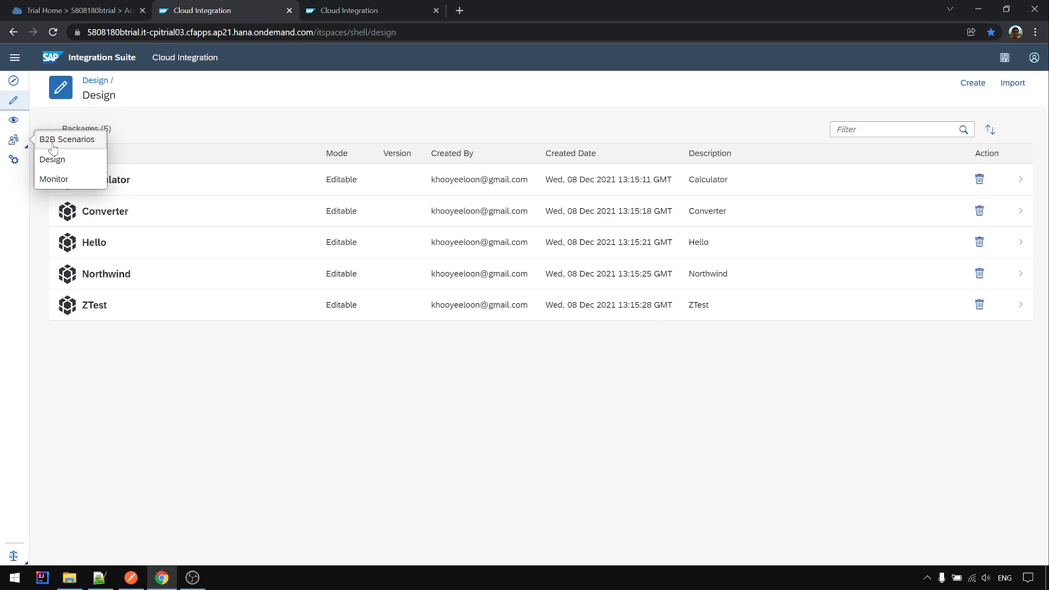
mouse_move(72, 136)
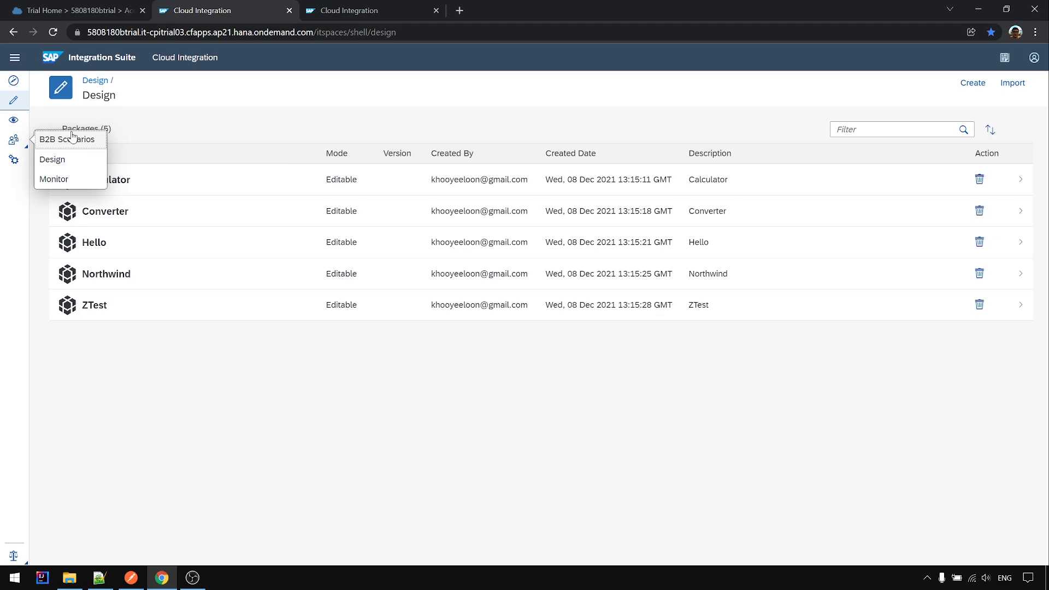
mouse_move(69, 138)
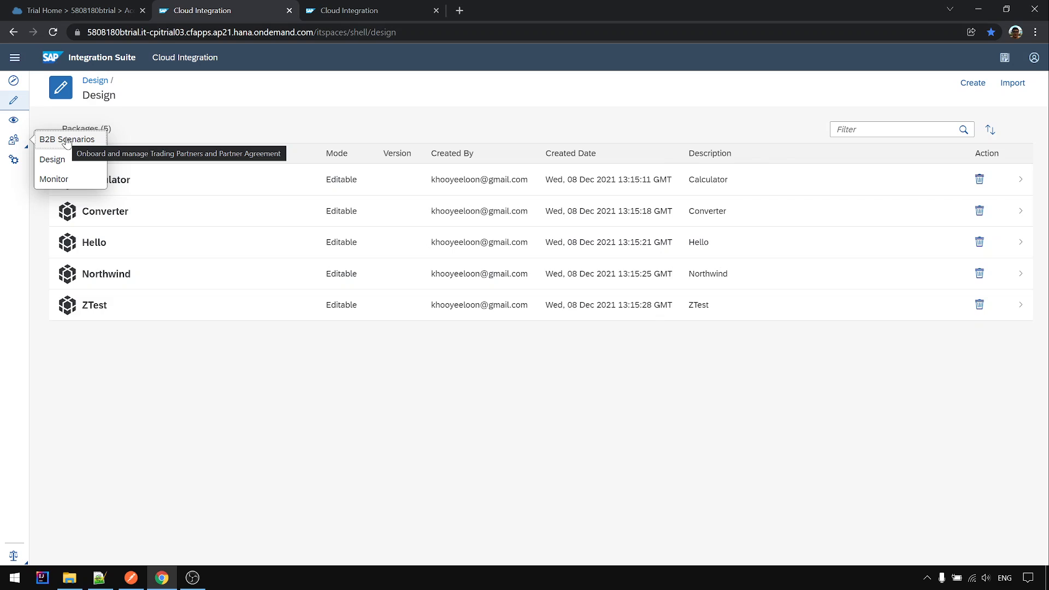
mouse_move(52, 164)
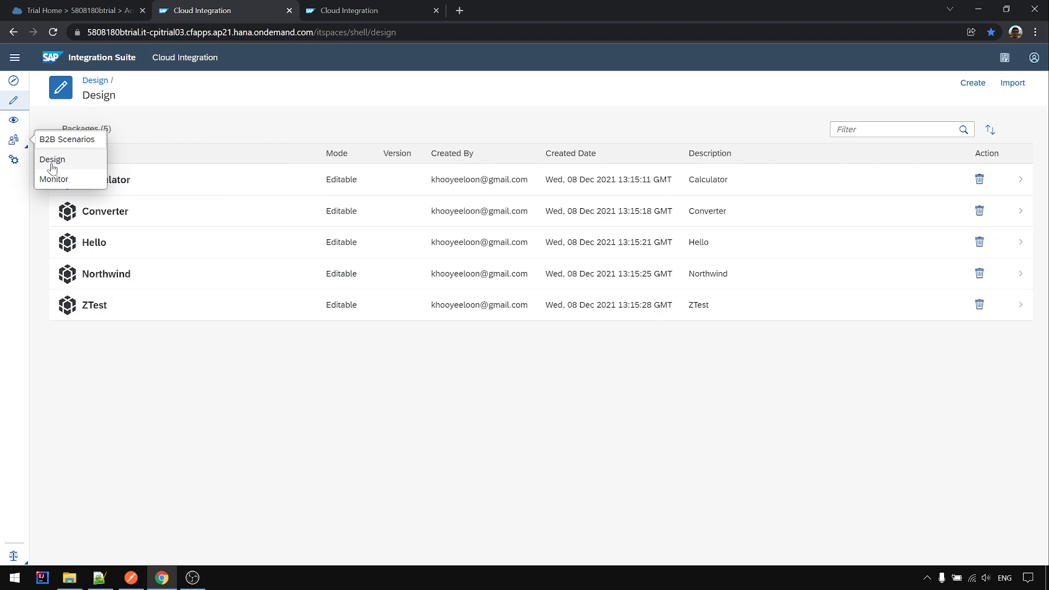
mouse_move(21, 196)
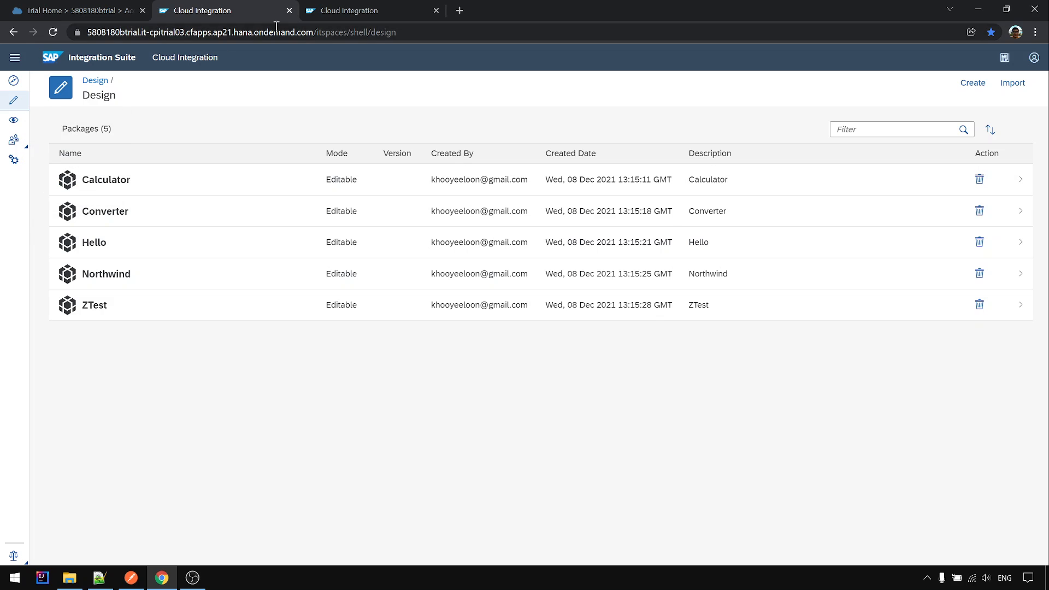
mouse_move(43, 157)
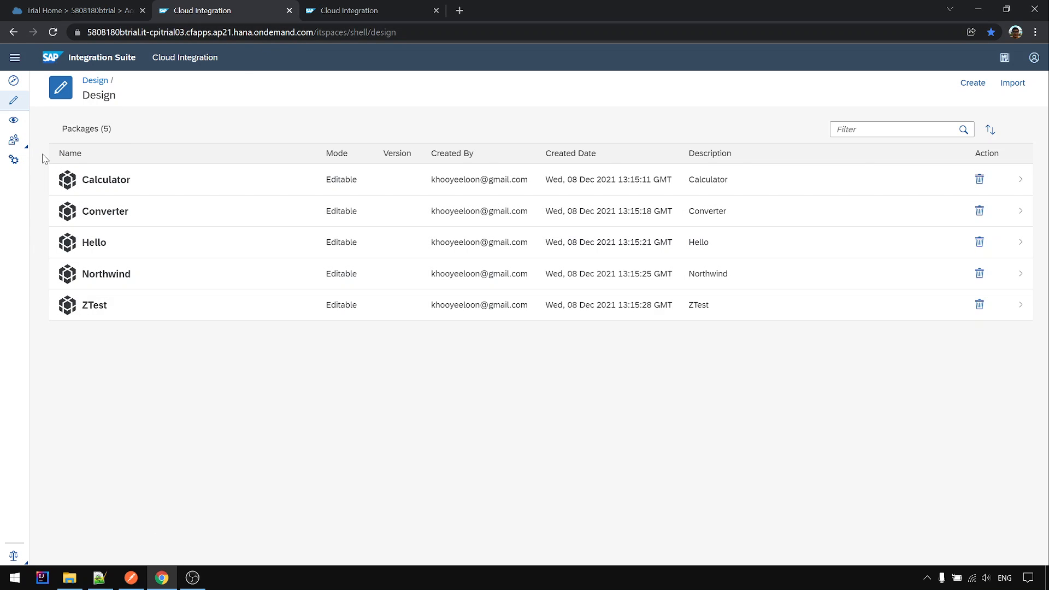
mouse_move(137, 584)
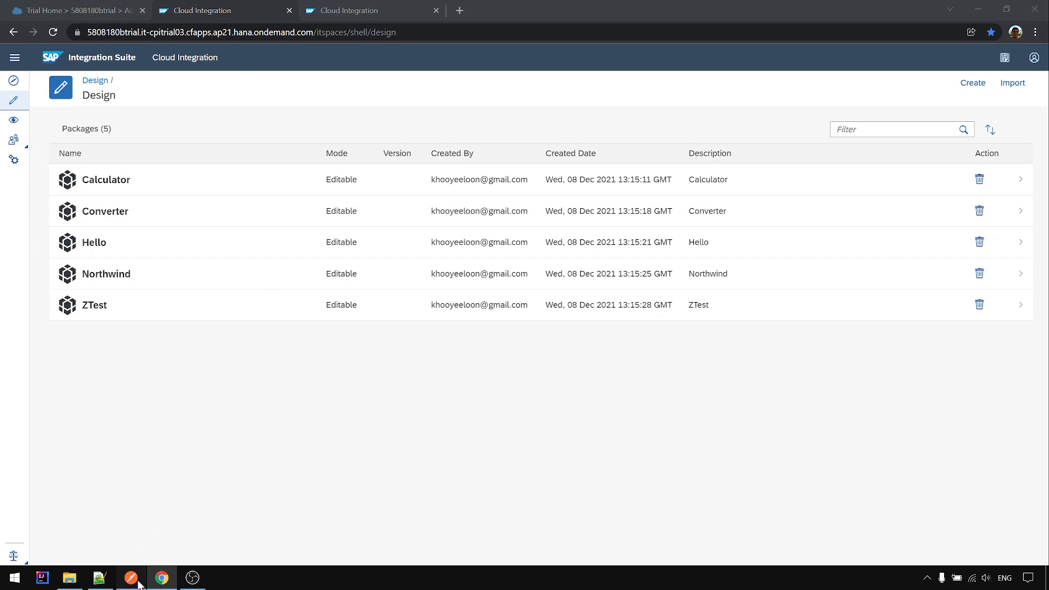
- Show the CPI_Trial environment's clientid, clientsecret and cpihostname variables in Postman
left_click(131, 577)
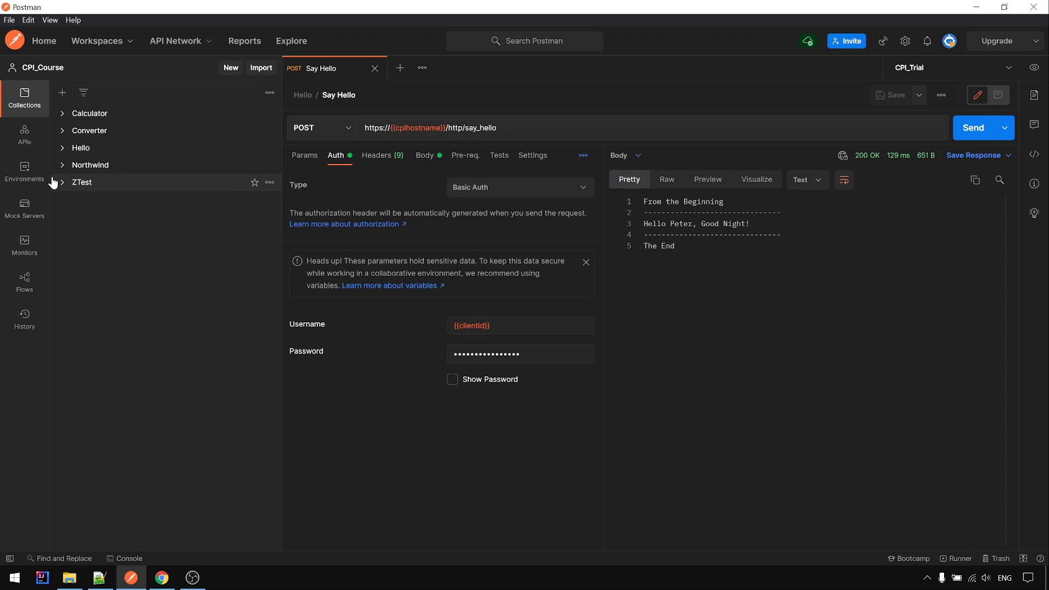
mouse_move(89, 112)
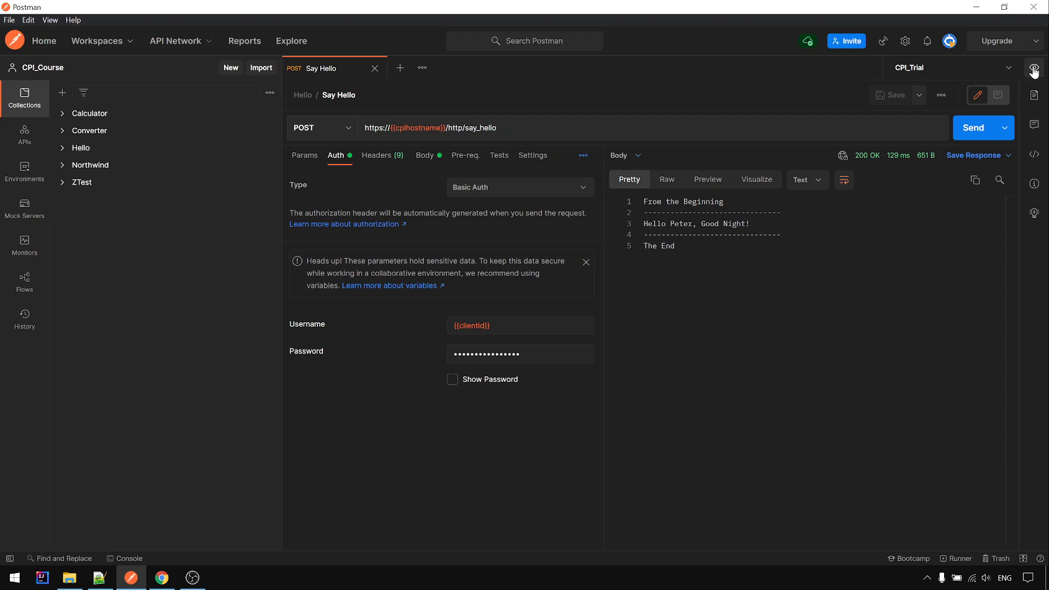
left_click(1033, 68)
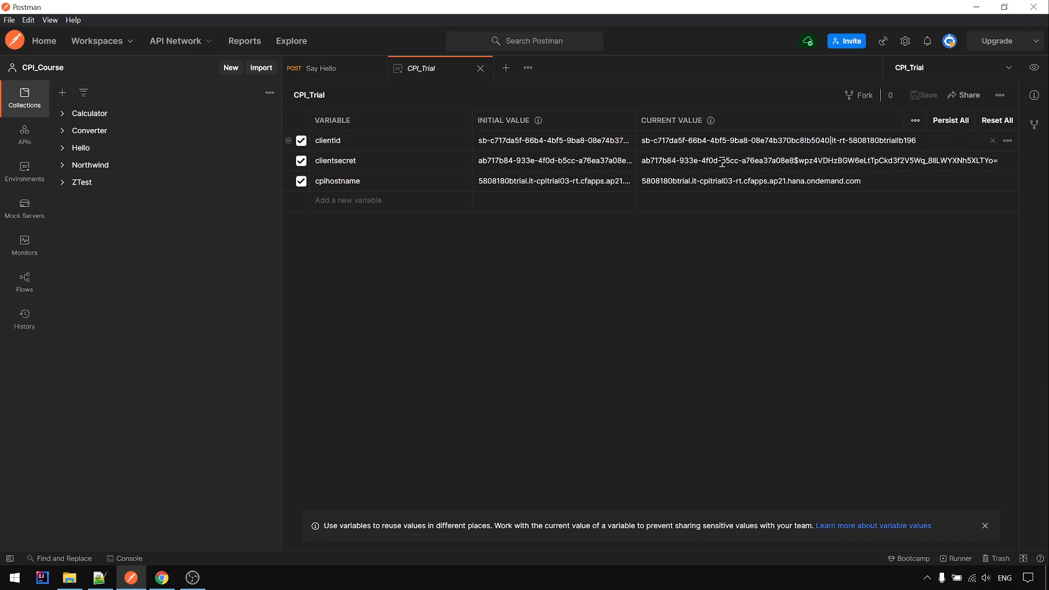
mouse_move(375, 139)
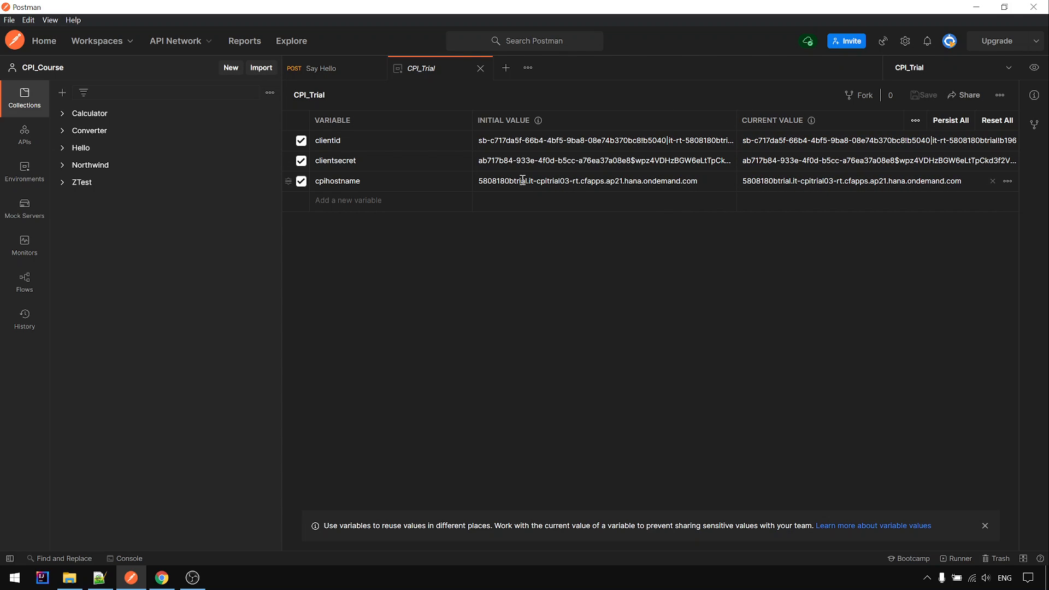
mouse_move(610, 181)
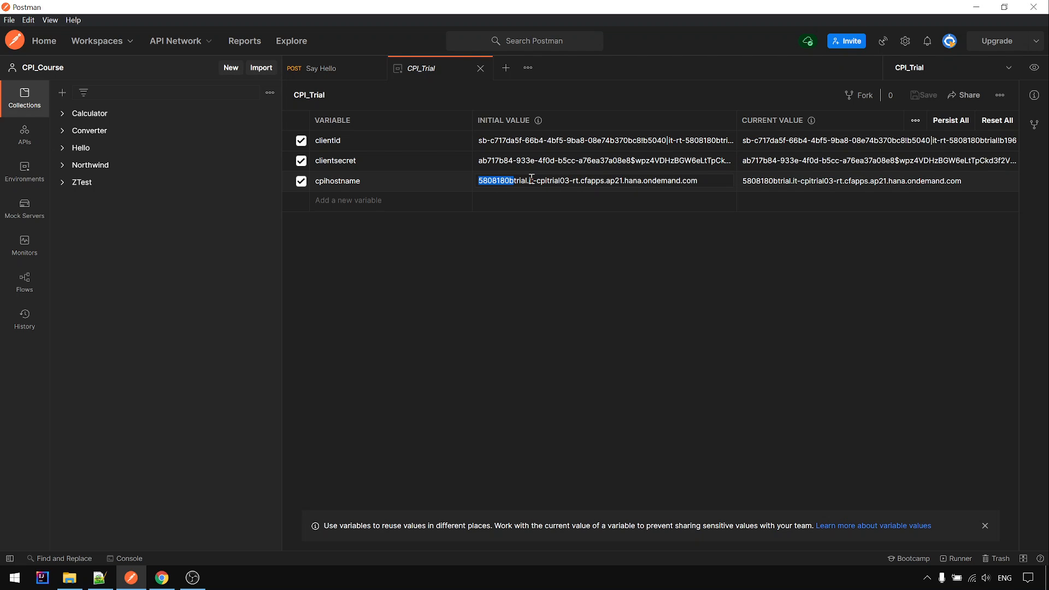
- Resend the Say Hello request and get a fresh 200 OK greeting Peter
left_click(320, 67)
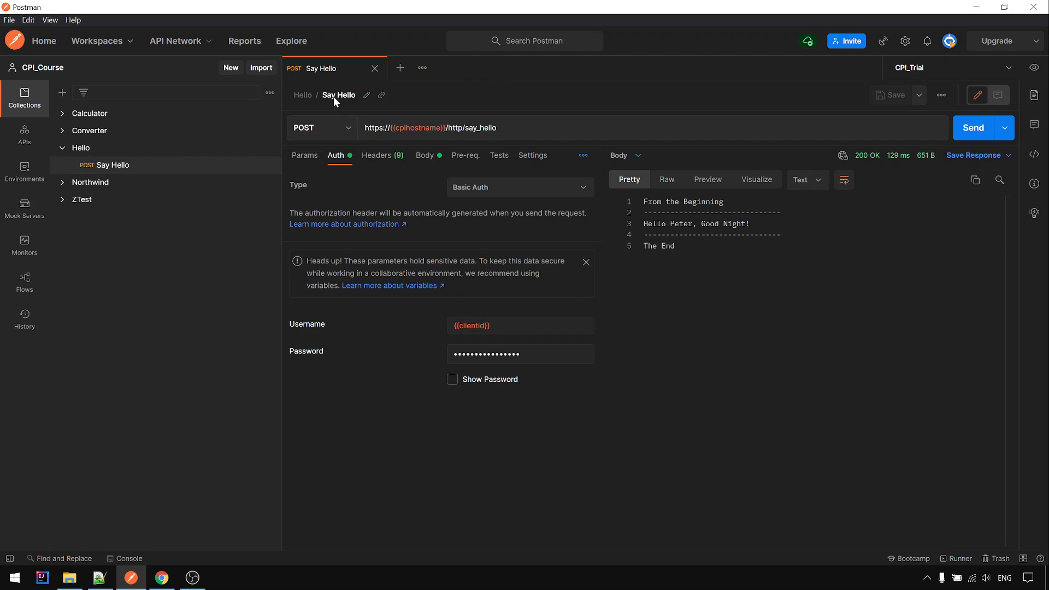
mouse_move(415, 128)
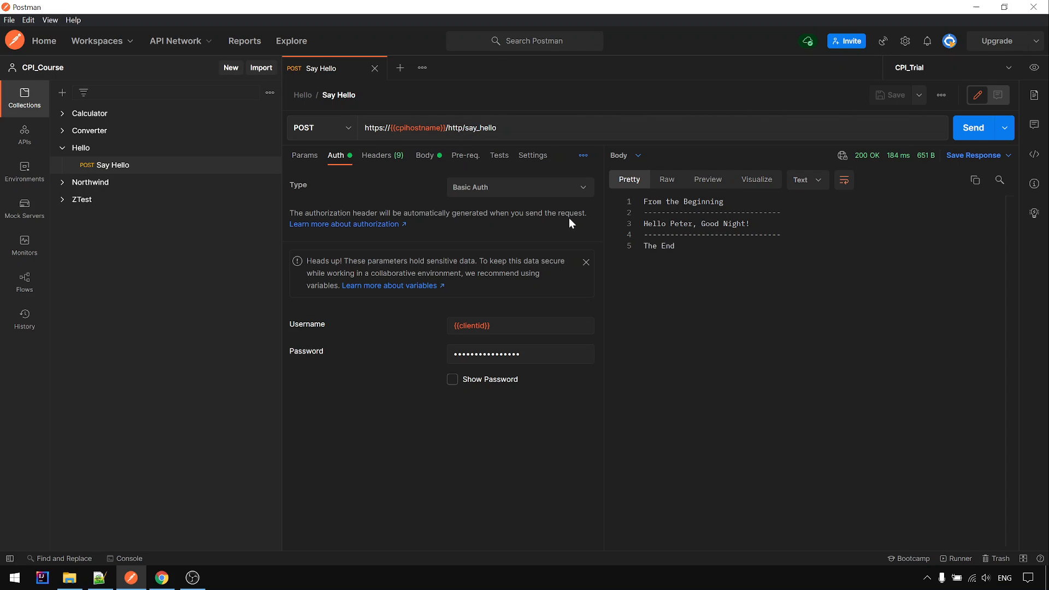
mouse_move(185, 538)
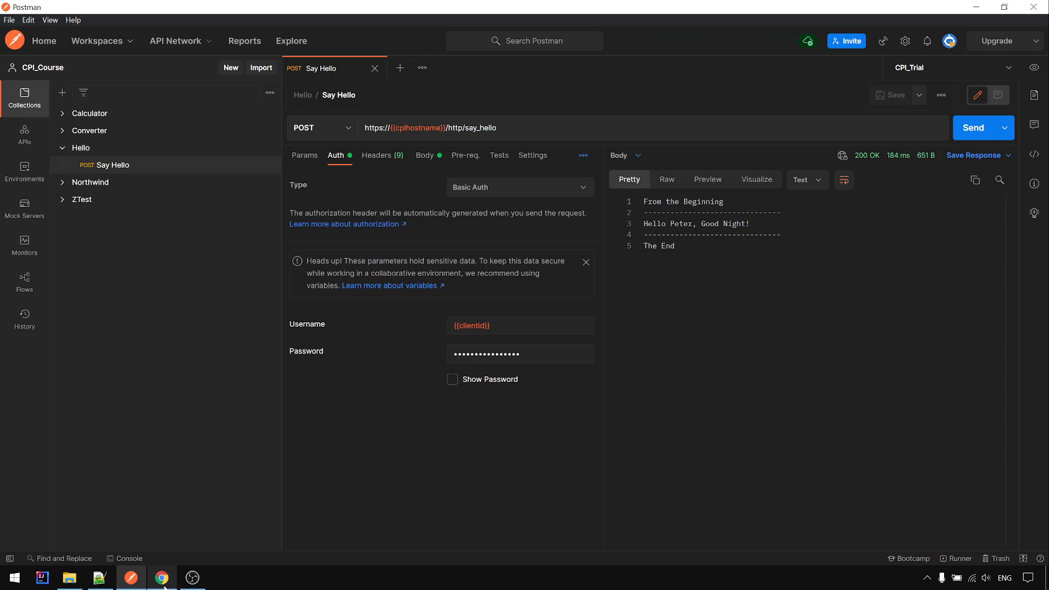
- Review the Notepad++ line 7 note about re-importing CPI packages yearly
left_click(99, 577)
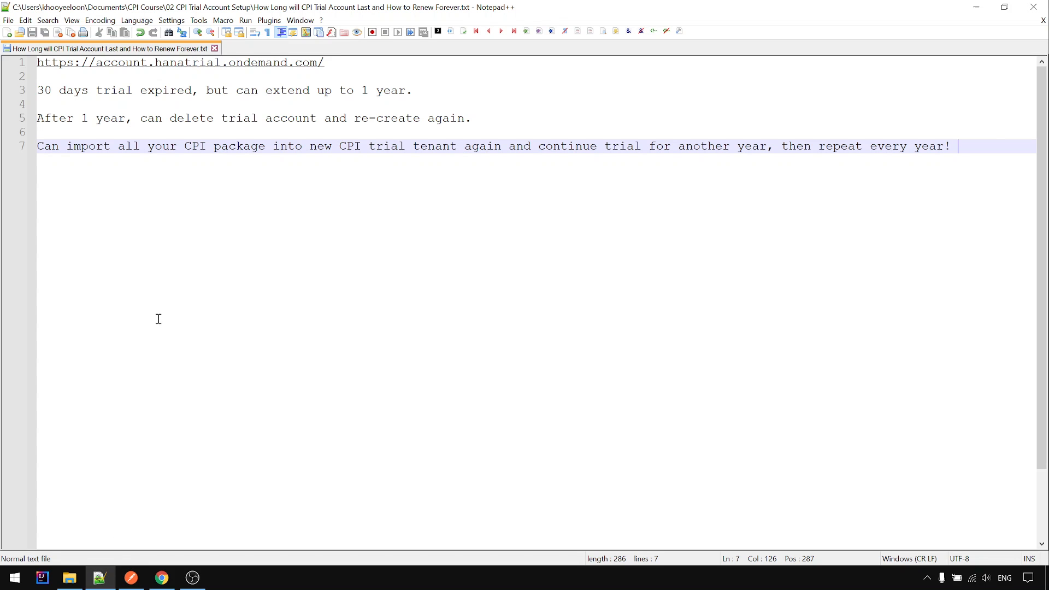
mouse_move(219, 170)
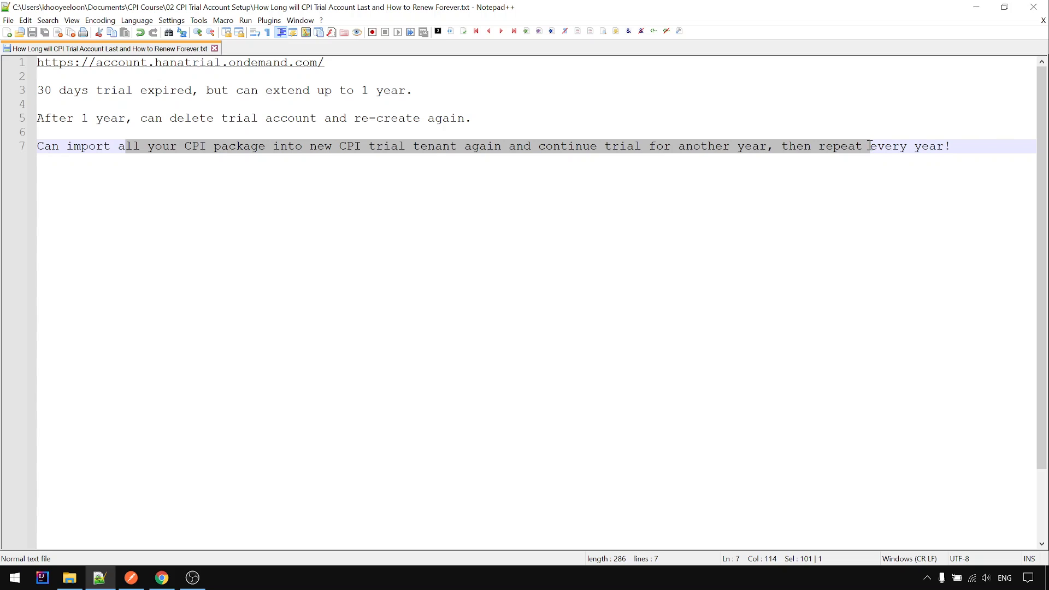
left_click(958, 146)
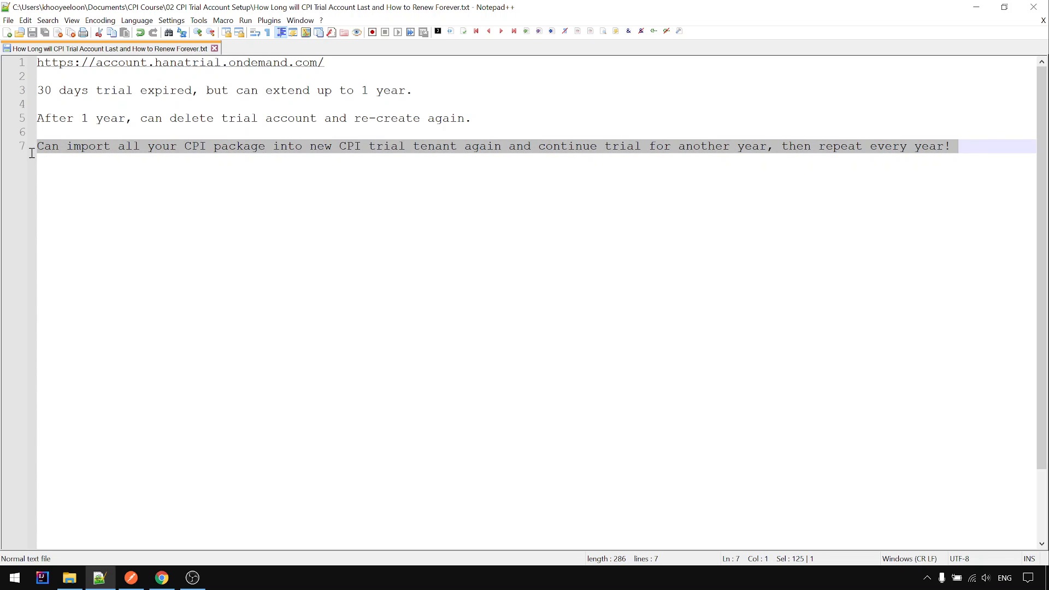
left_click(957, 145)
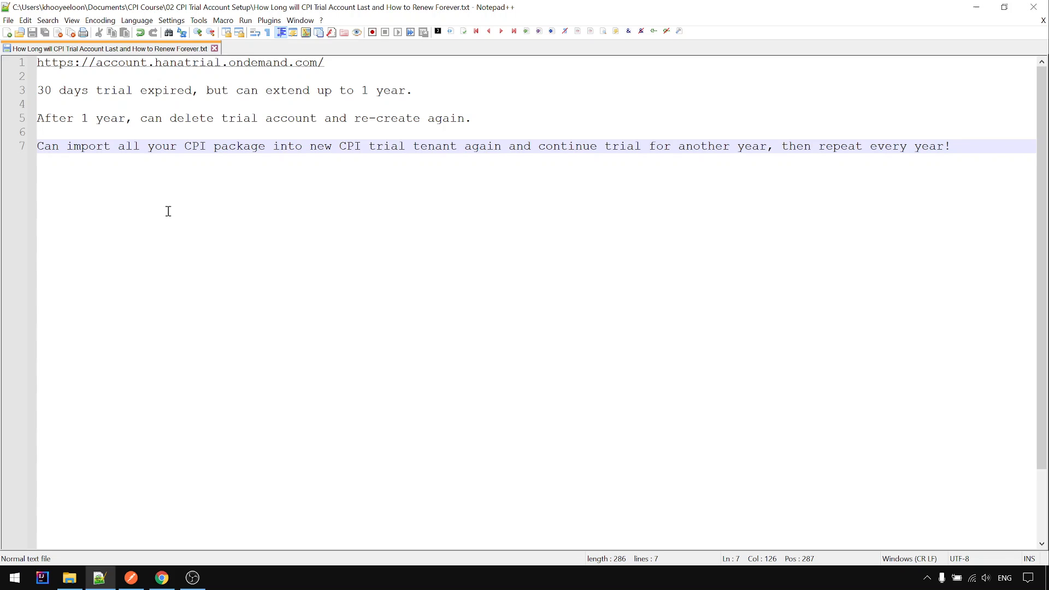
left_click(957, 145)
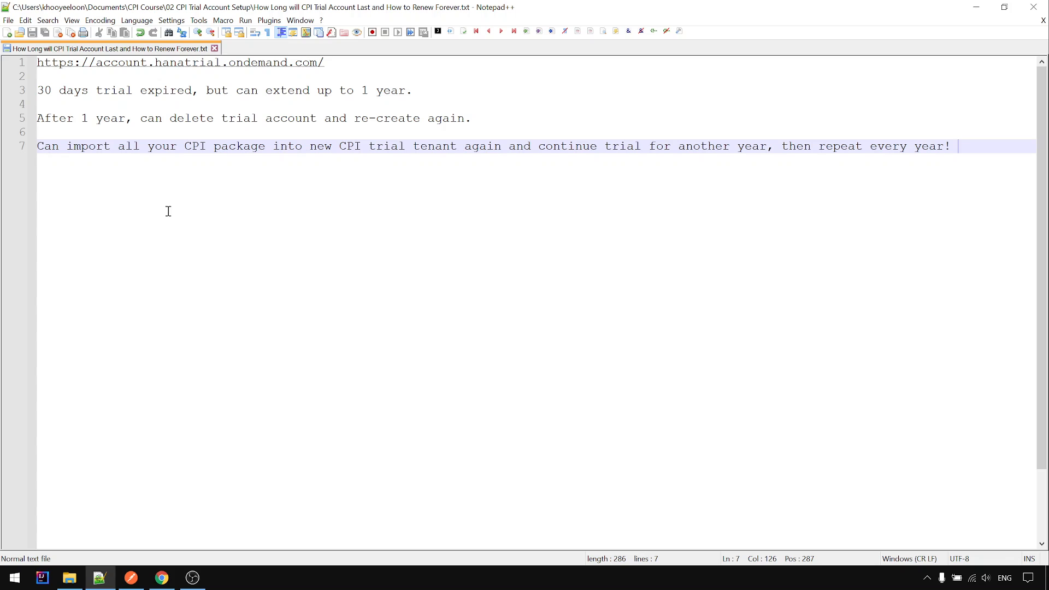
mouse_move(572, 195)
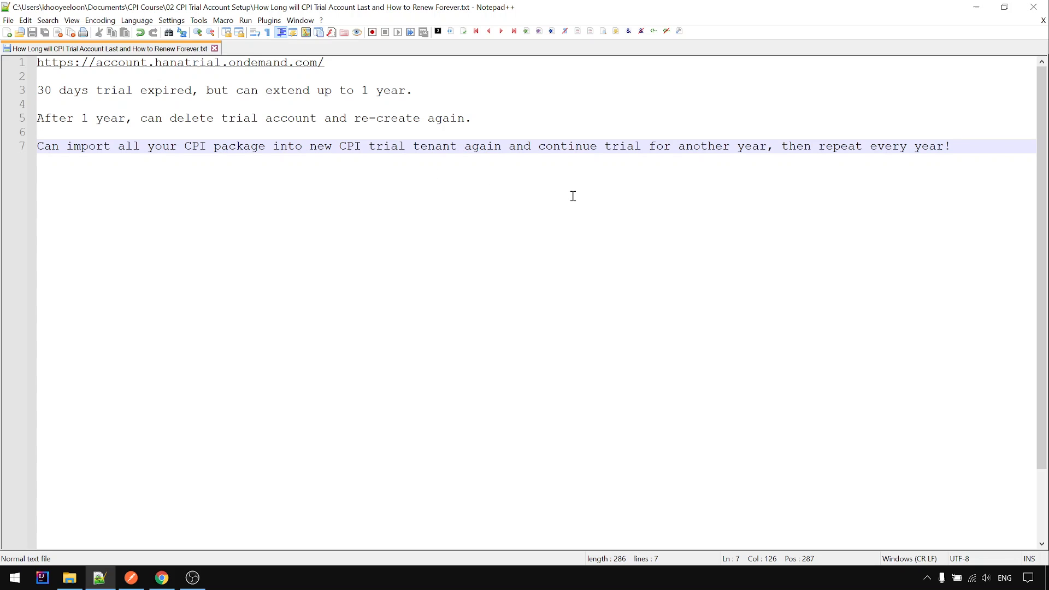
left_click(959, 146)
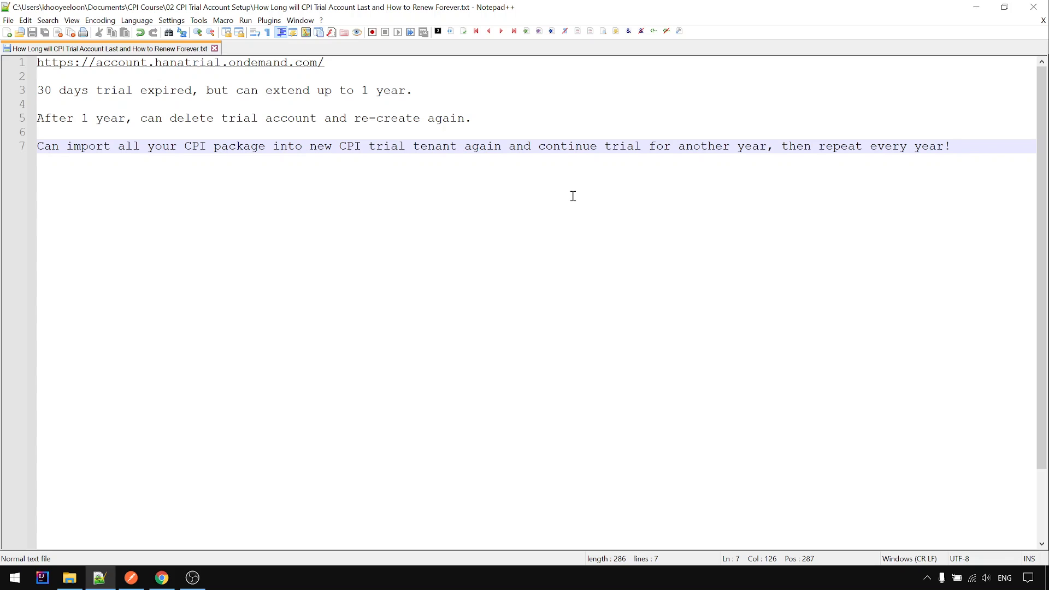
left_click(957, 145)
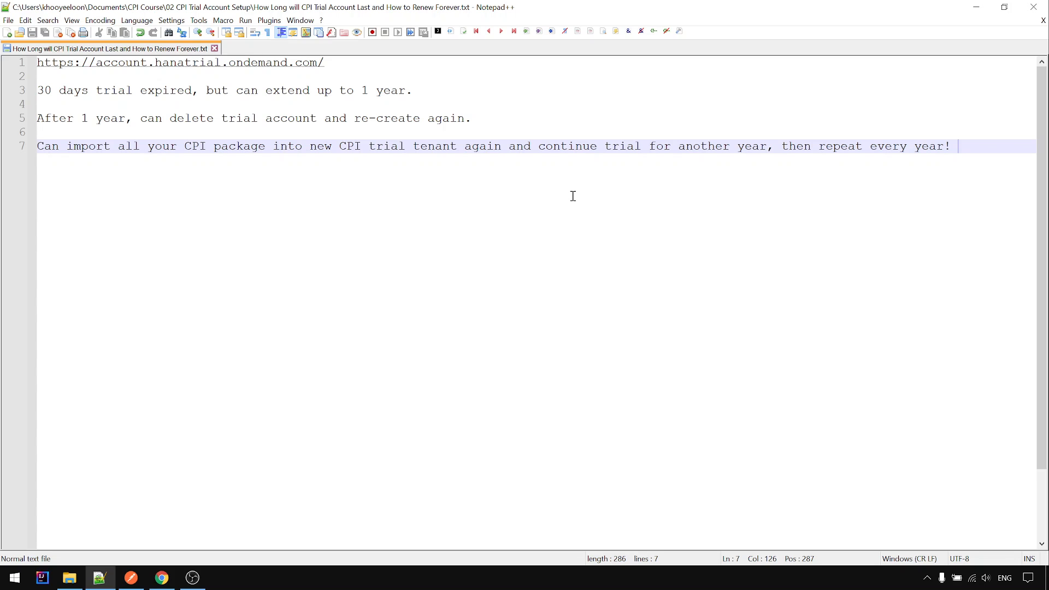
mouse_move(221, 499)
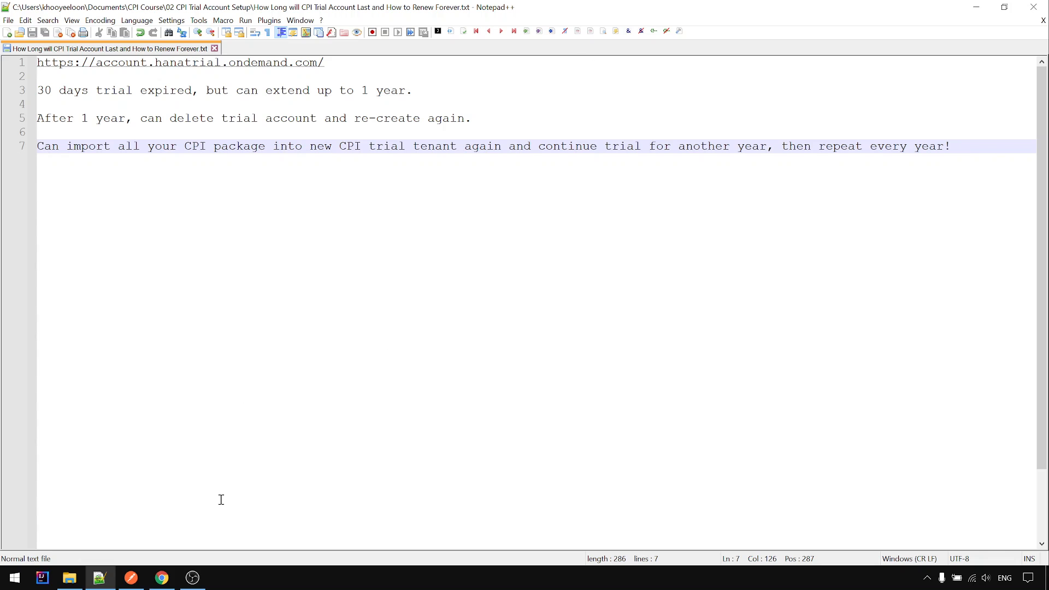
- Return to the trial account's Account Explorer in the browser
left_click(161, 577)
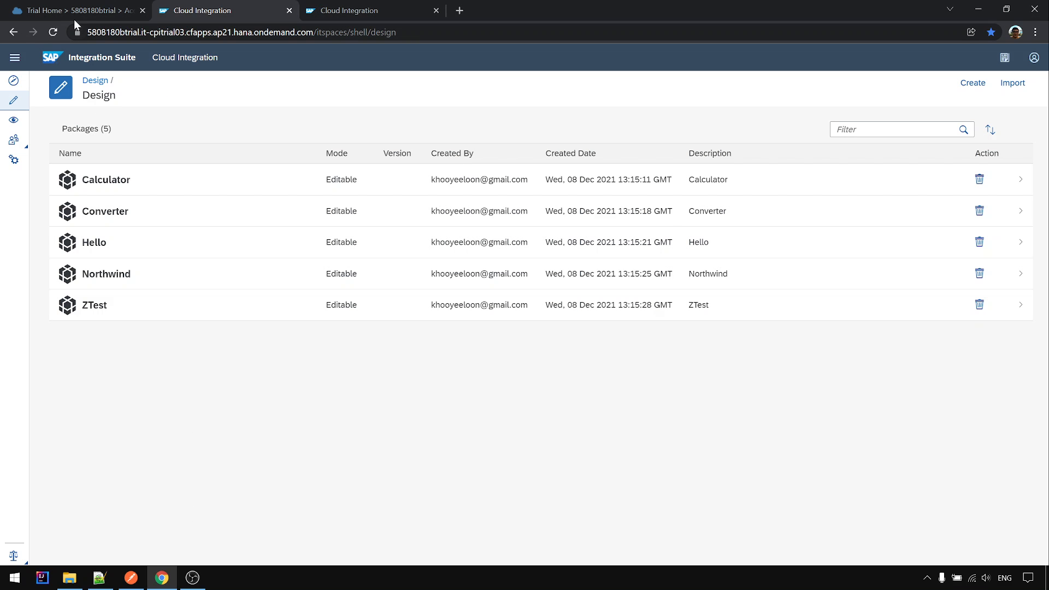
left_click(73, 10)
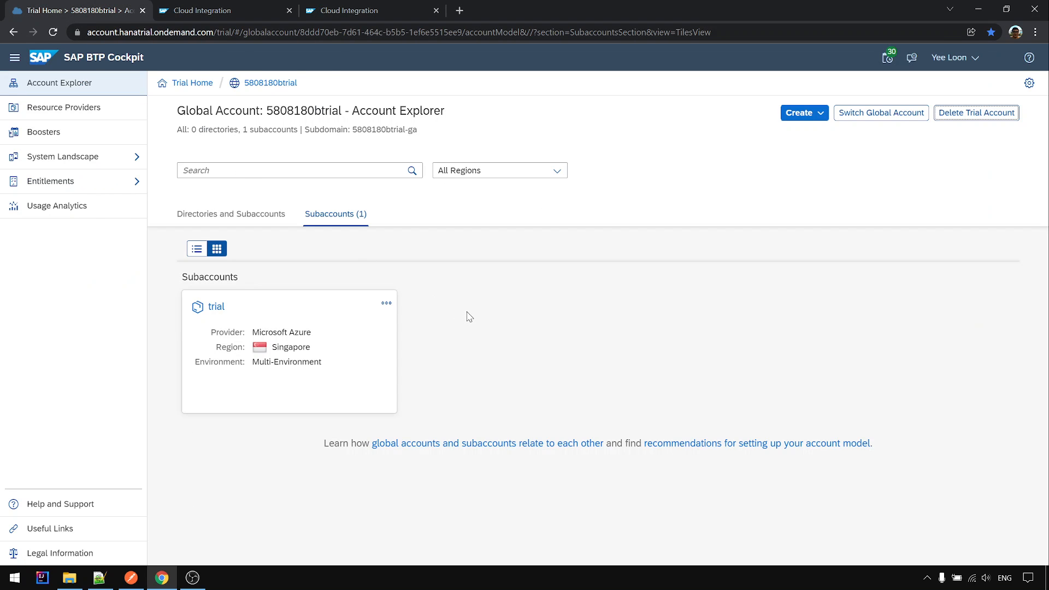